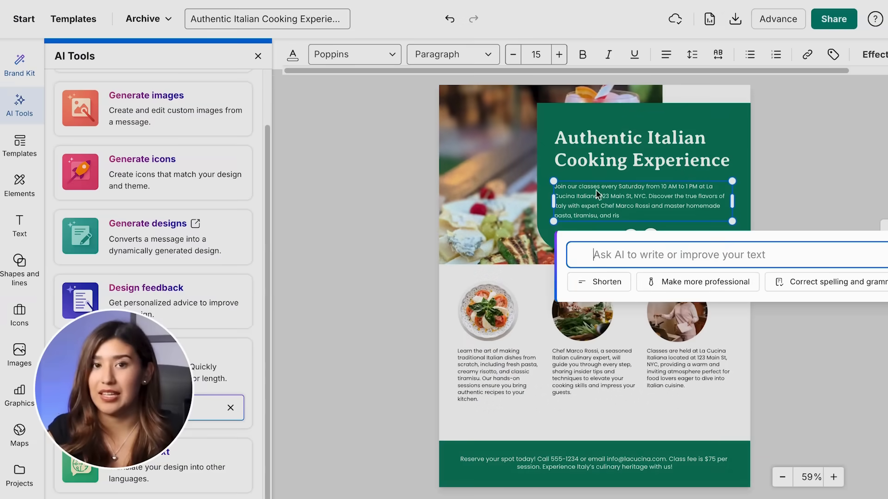
# - Shorten the intro paragraph with AI, then start and cancel a text translation
pyautogui.click(703, 282)
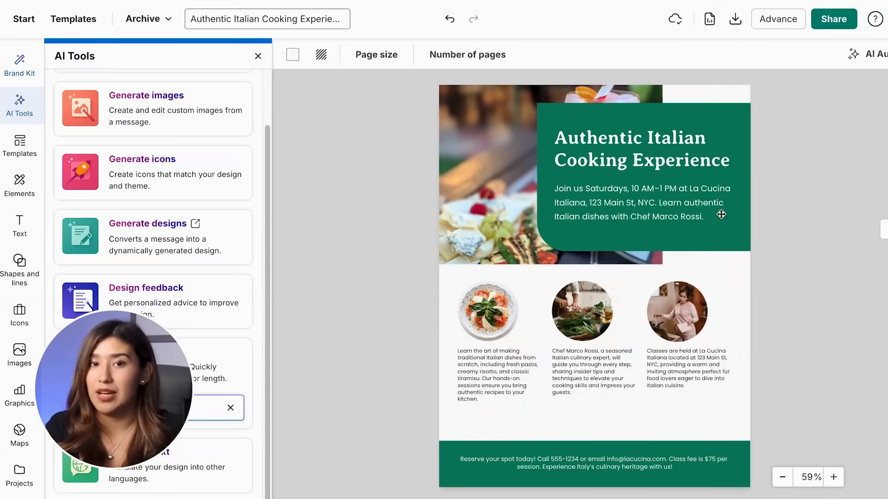
pyautogui.click(142, 159)
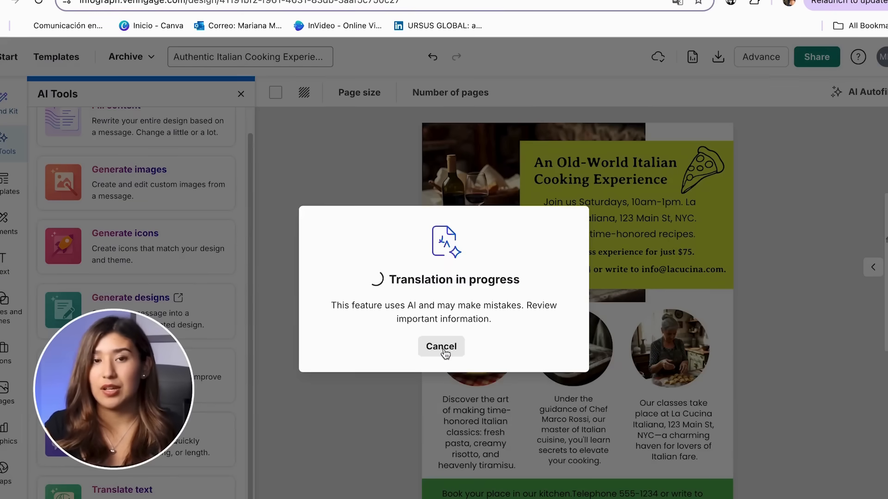
pyautogui.click(440, 346)
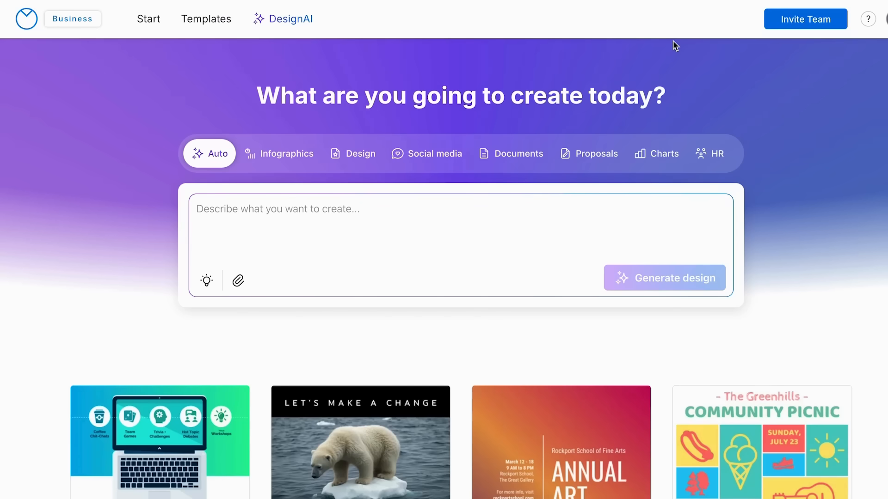
pyautogui.moveTo(261, 14)
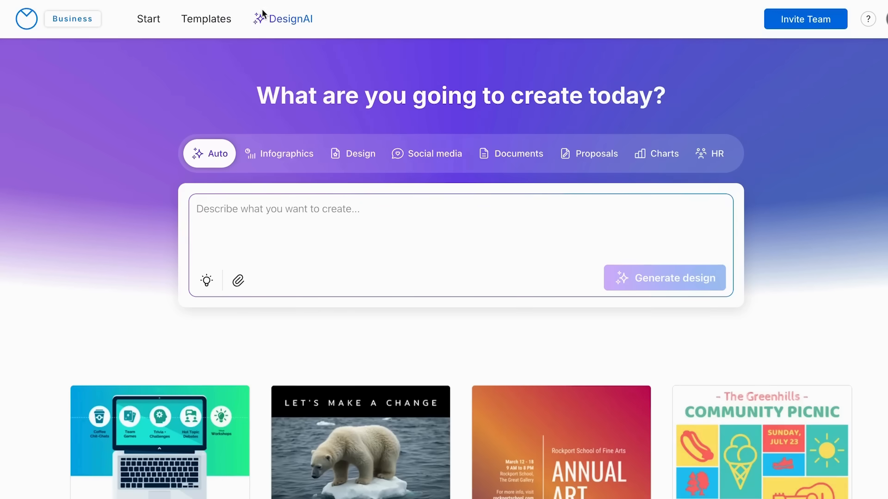
pyautogui.moveTo(299, 29)
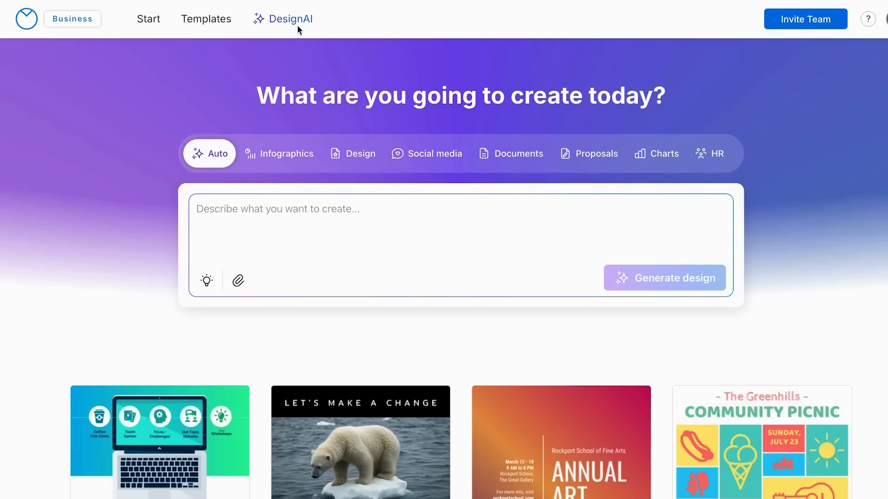
pyautogui.moveTo(217, 153)
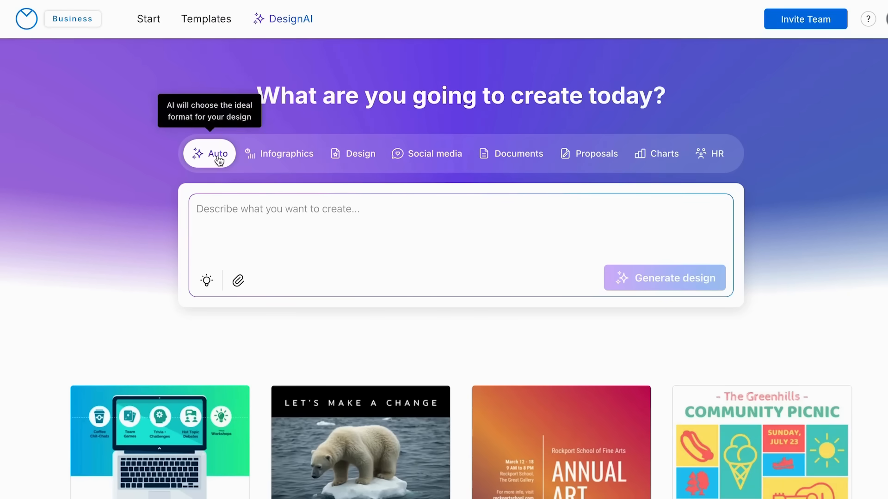
pyautogui.moveTo(413, 178)
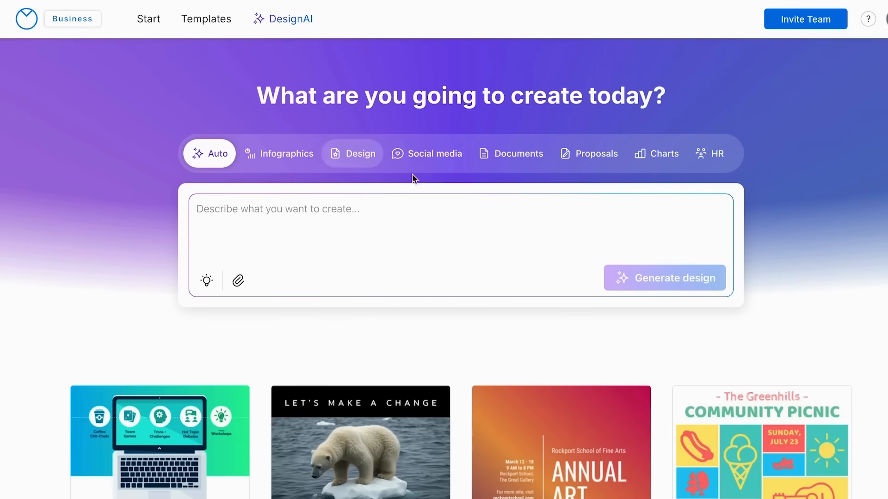
pyautogui.moveTo(655, 153)
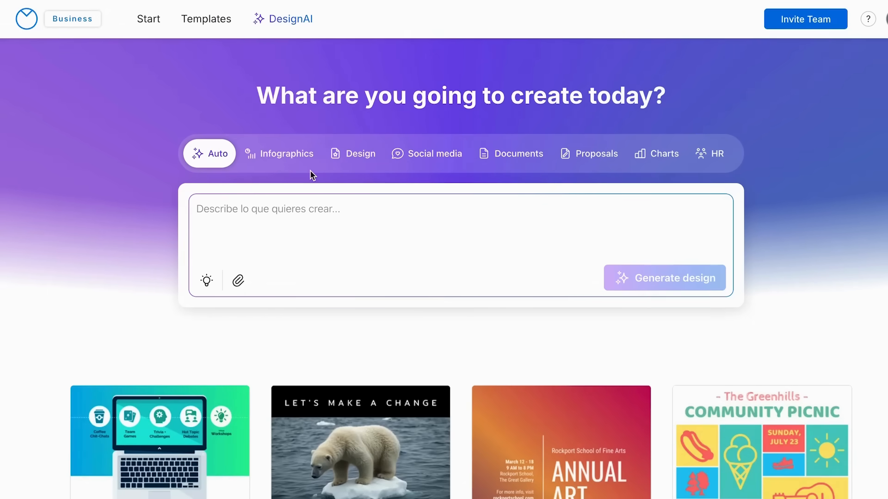
# - Switch the DesignAI creation prompt to the Design category
pyautogui.click(352, 154)
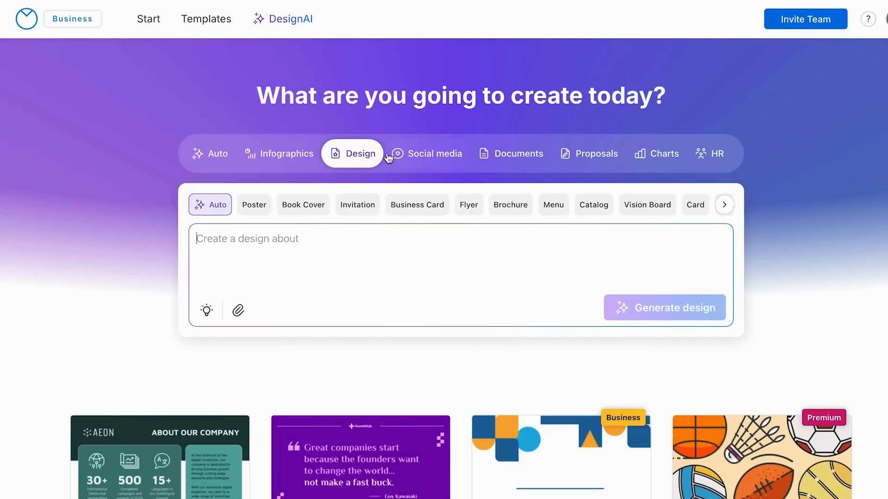
pyautogui.moveTo(308, 217)
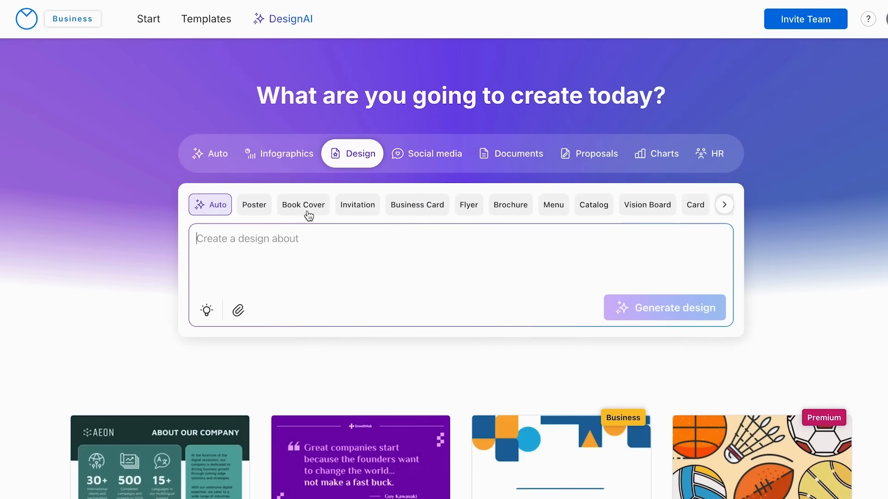
pyautogui.moveTo(378, 217)
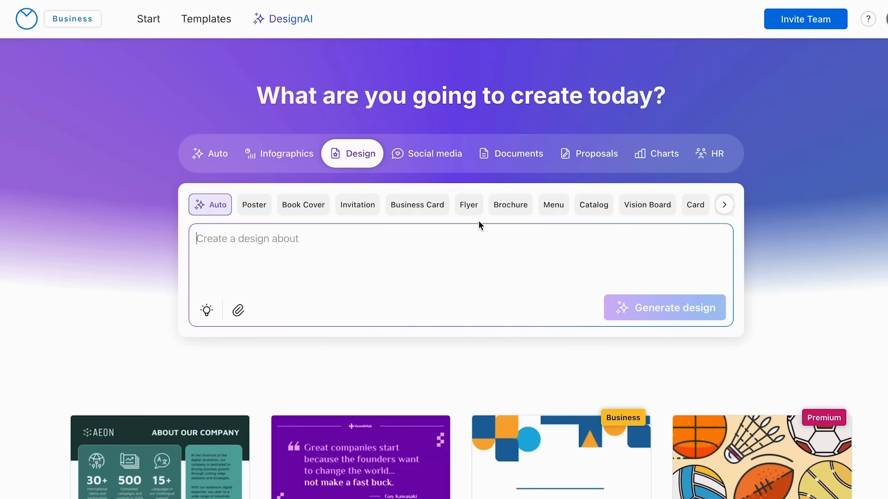
# - Choose Flyer and describe it as 'my flyer is for an italian cooking class'
pyautogui.click(469, 204)
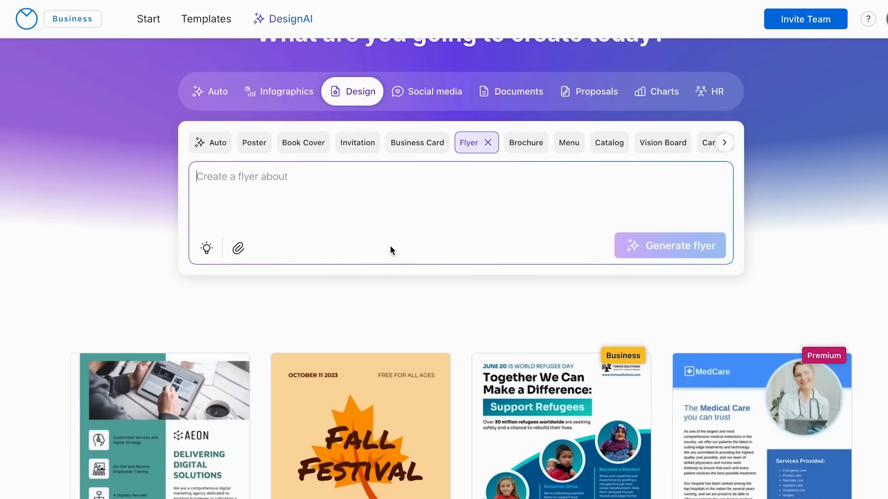
pyautogui.scroll(3)
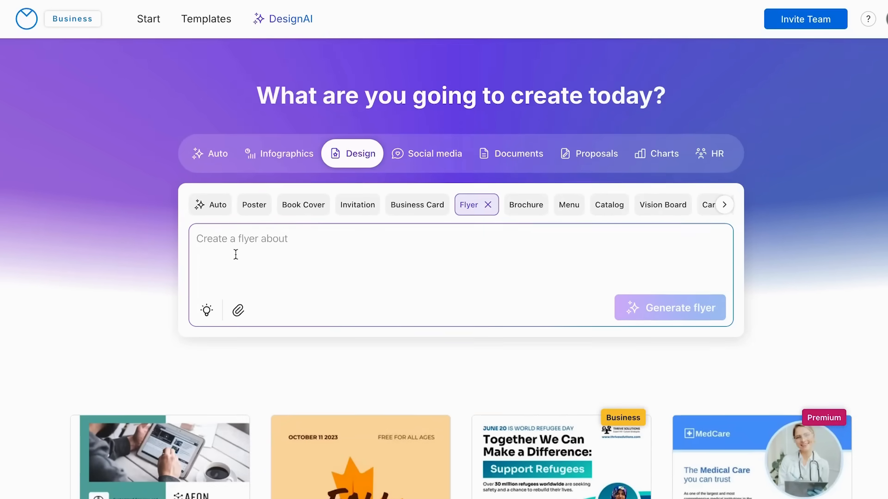
pyautogui.write('my flyer is for an italian cooking class')
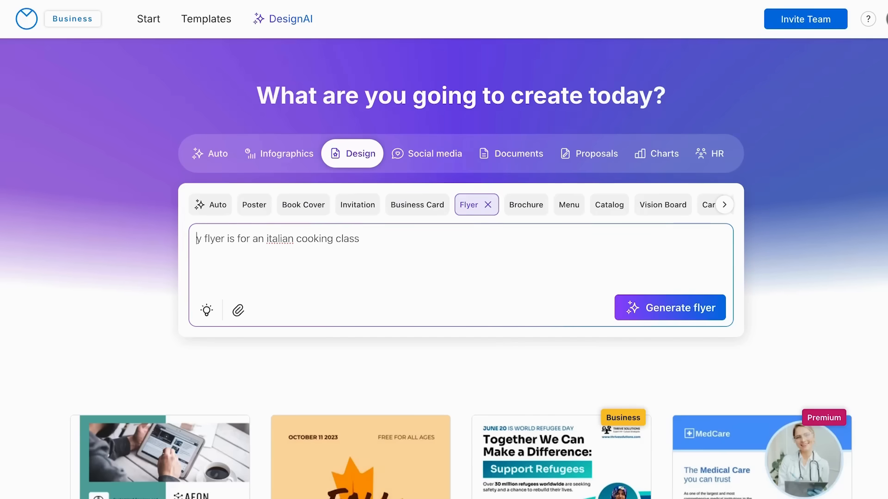
pyautogui.write('M')
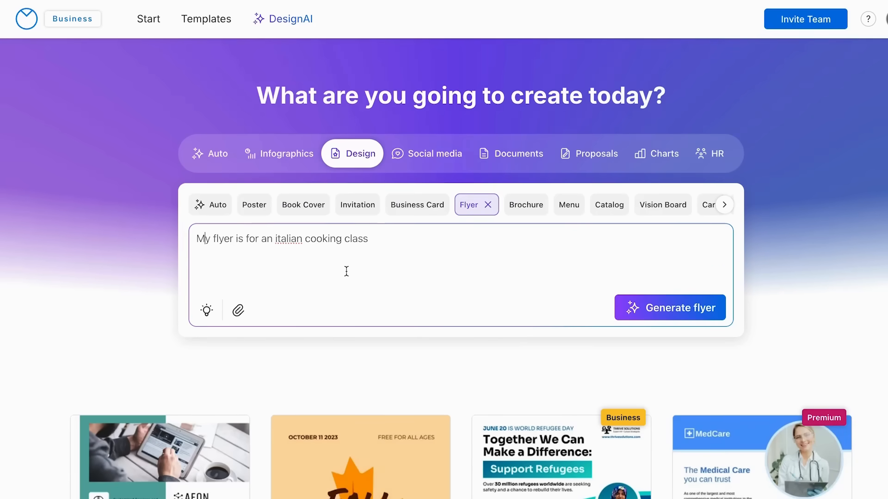
# - Generate the flyer and scroll through the 'Authentic Italian Cooking Experience' preview
pyautogui.click(670, 308)
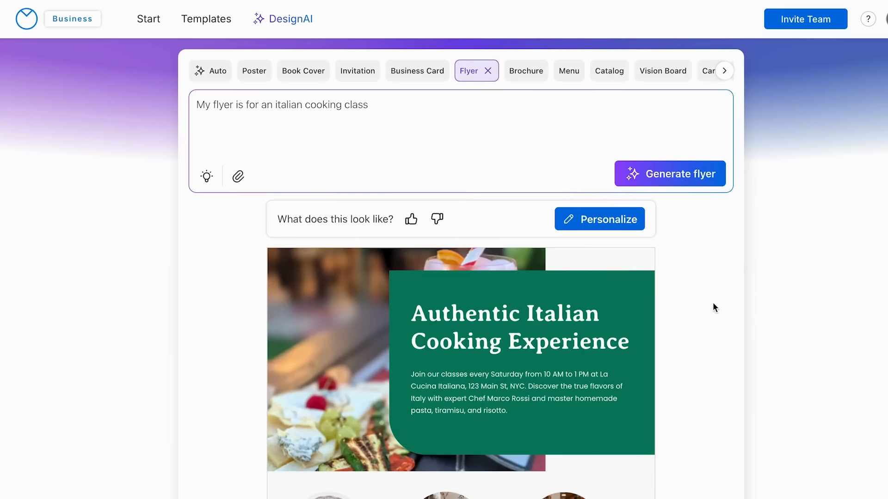
pyautogui.scroll(-3)
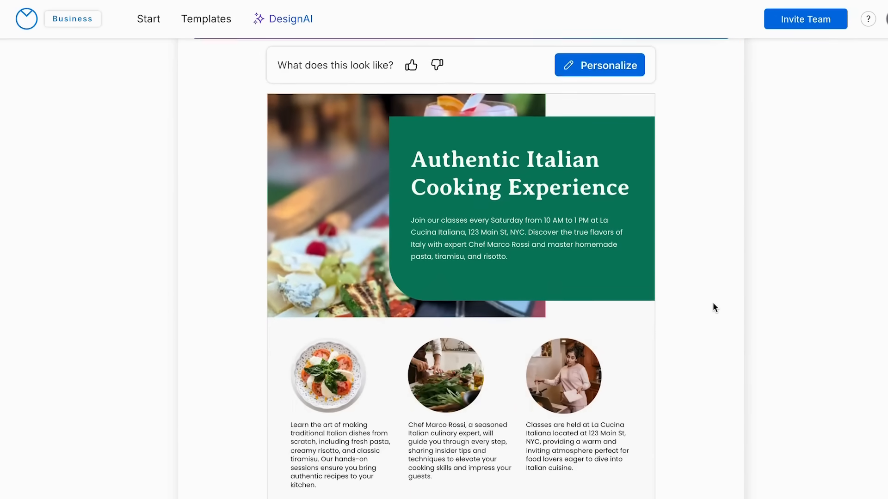
pyautogui.scroll(-3)
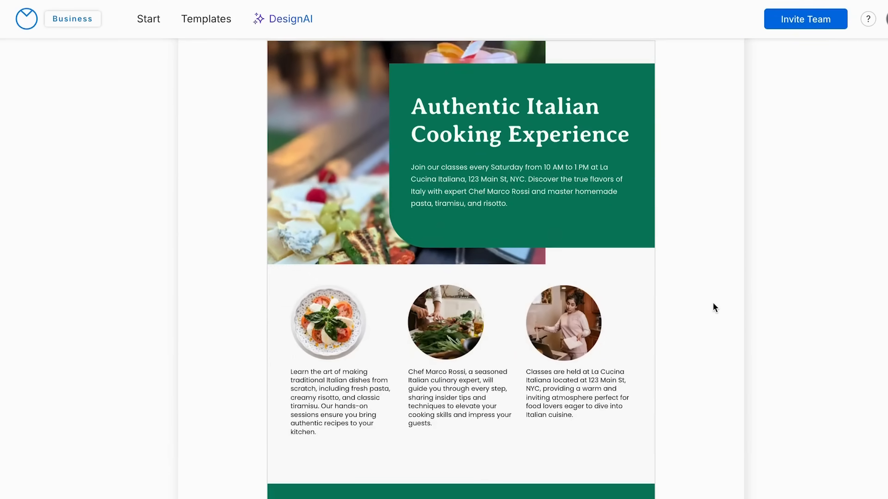
pyautogui.scroll(-3)
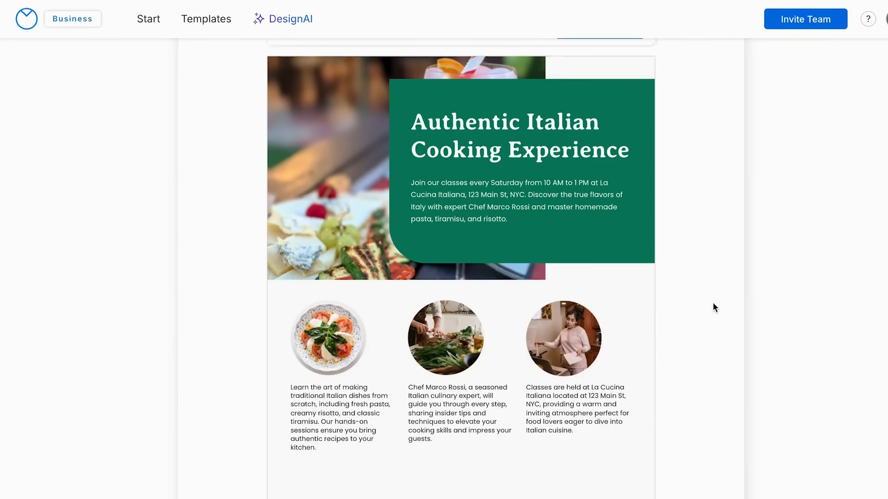
pyautogui.scroll(3)
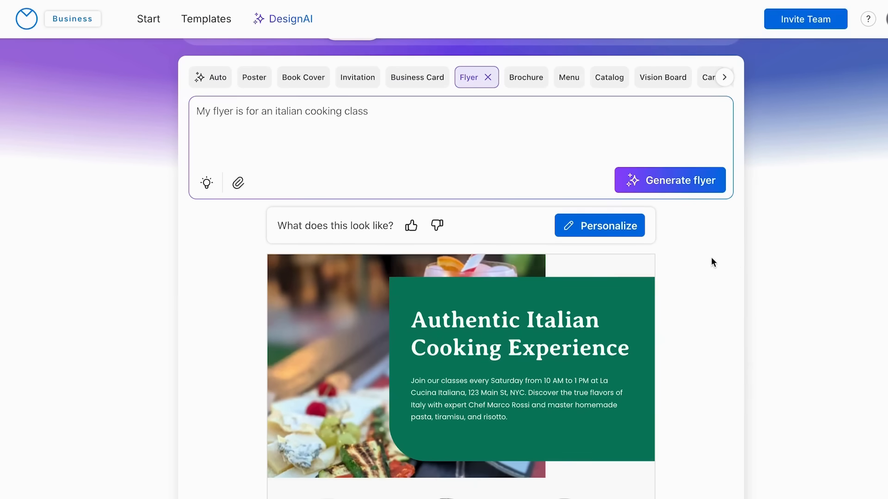
pyautogui.moveTo(669, 194)
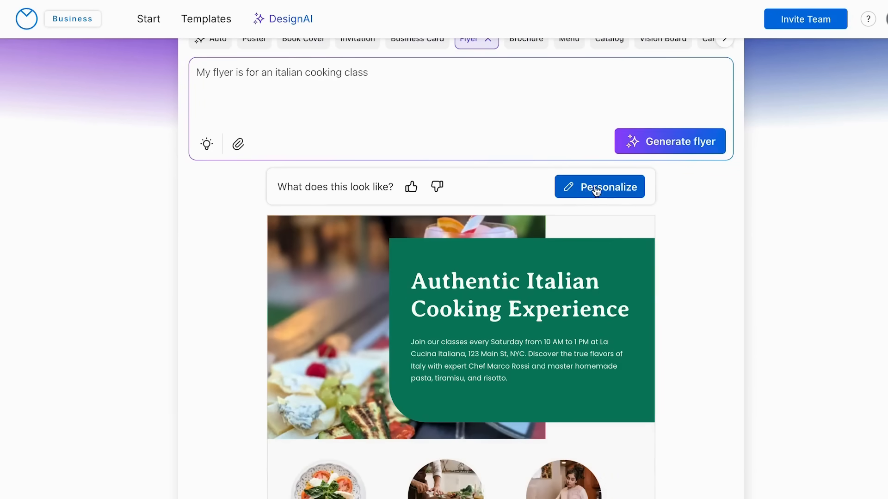
# - Open the flyer in the editor, select the intro paragraph, and launch AI Improve text
pyautogui.click(599, 187)
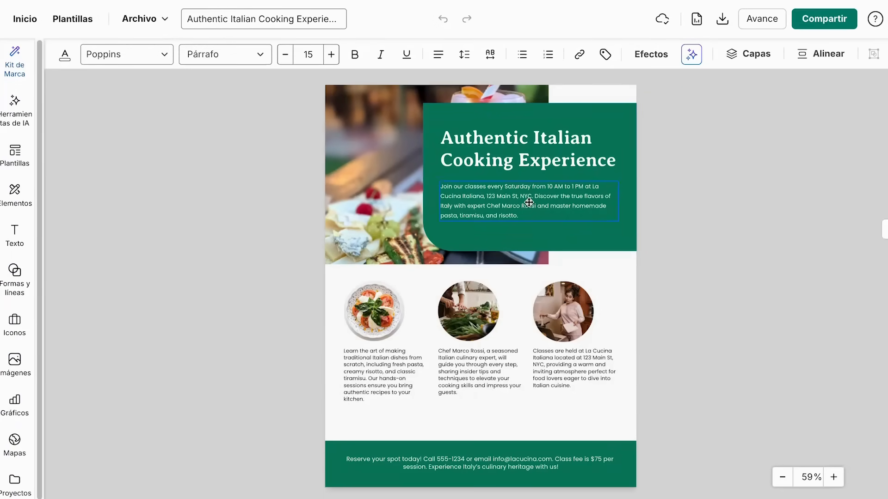
pyautogui.click(526, 202)
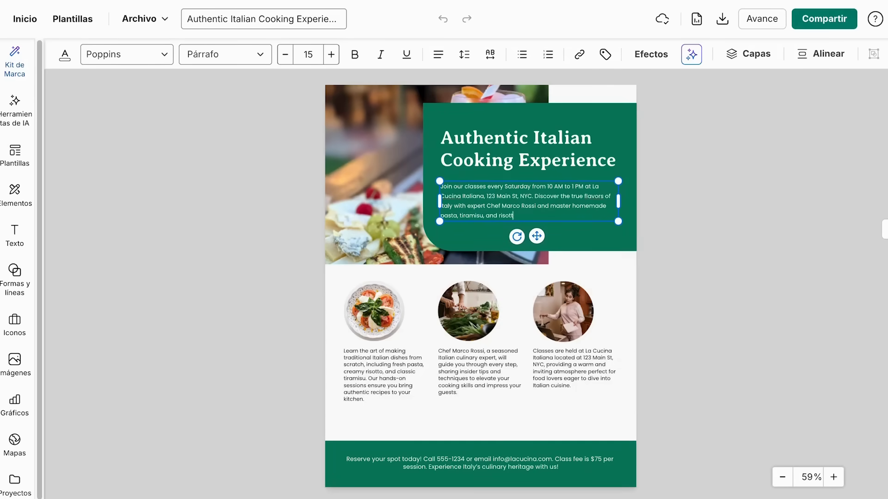
pyautogui.click(17, 105)
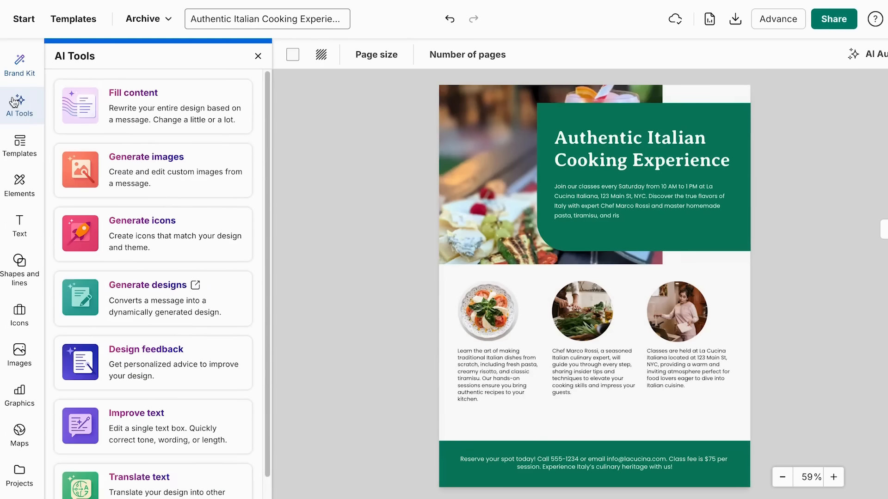
pyautogui.moveTo(152, 245)
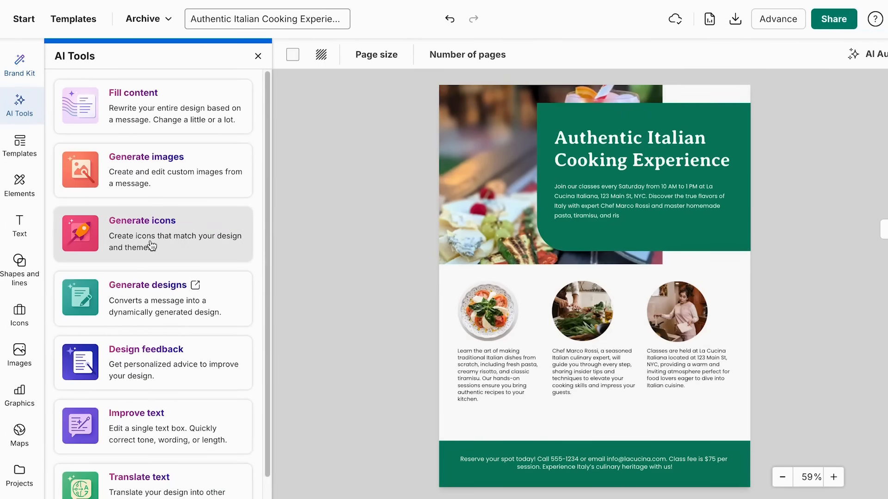
pyautogui.scroll(-3)
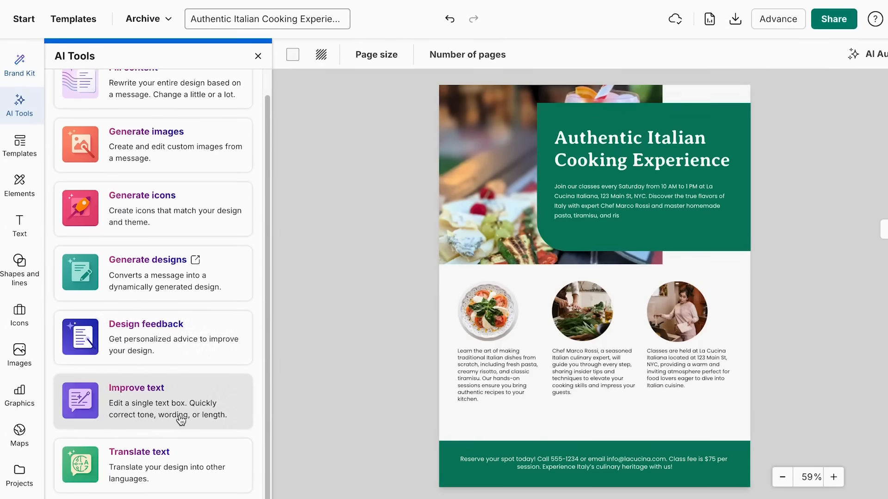
pyautogui.click(136, 388)
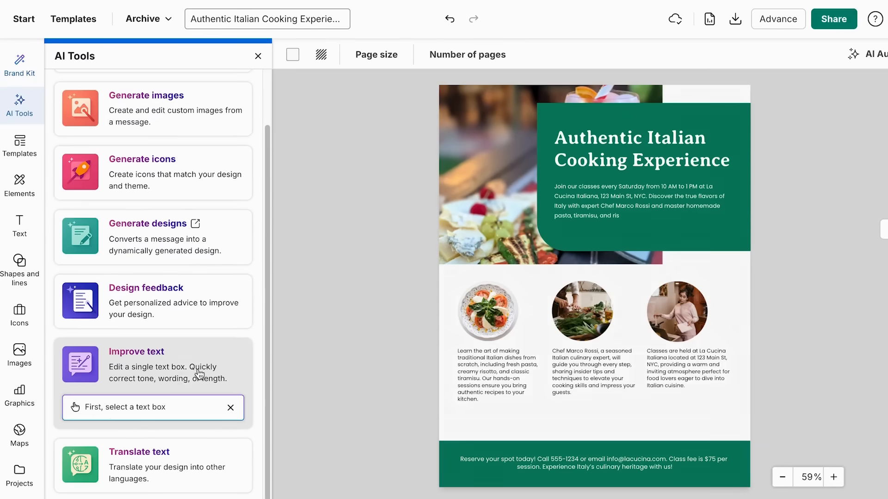
# - Replace the intro paragraph with the AI-shortened 'Join us Saturdays, 10 AM–1 PM…' version
pyautogui.click(638, 202)
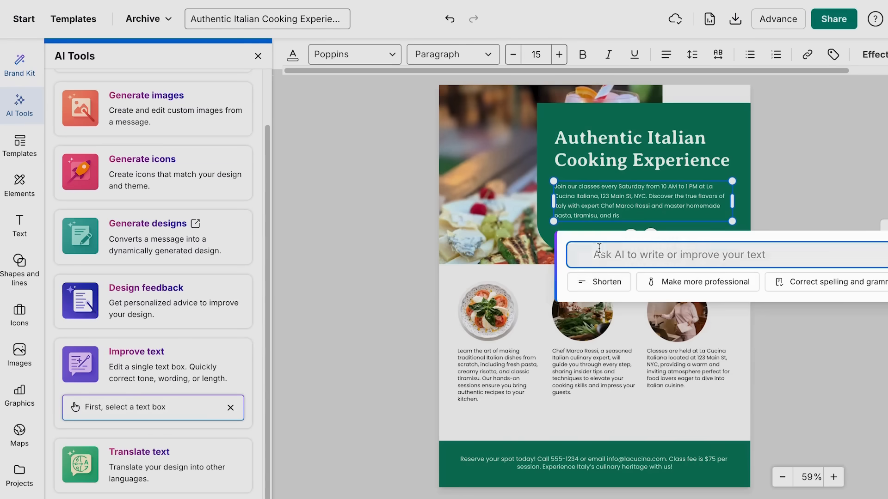
pyautogui.moveTo(639, 282)
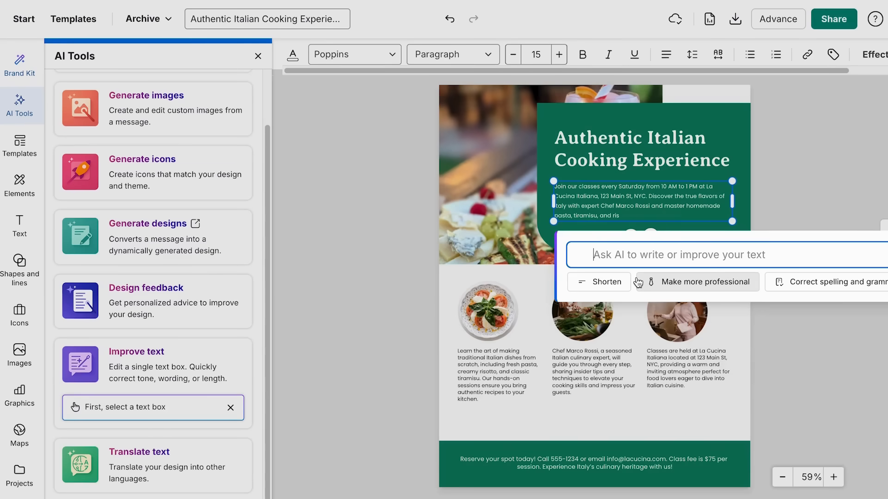
pyautogui.moveTo(683, 285)
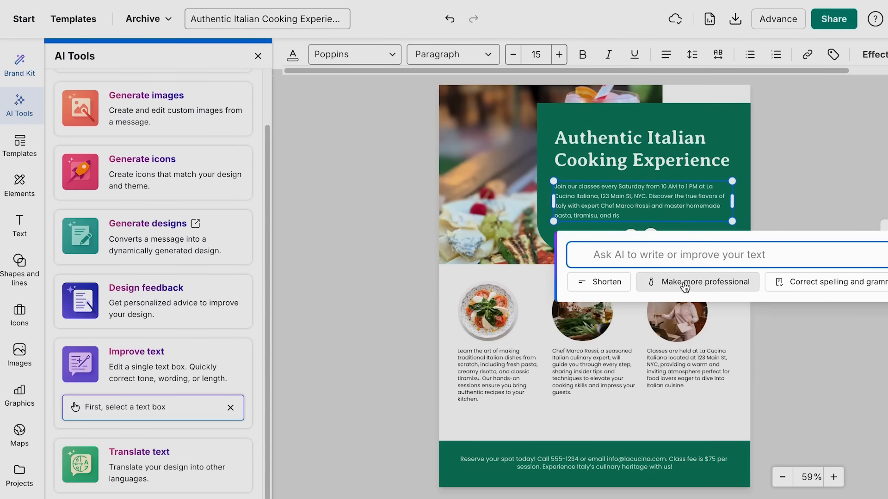
pyautogui.moveTo(809, 290)
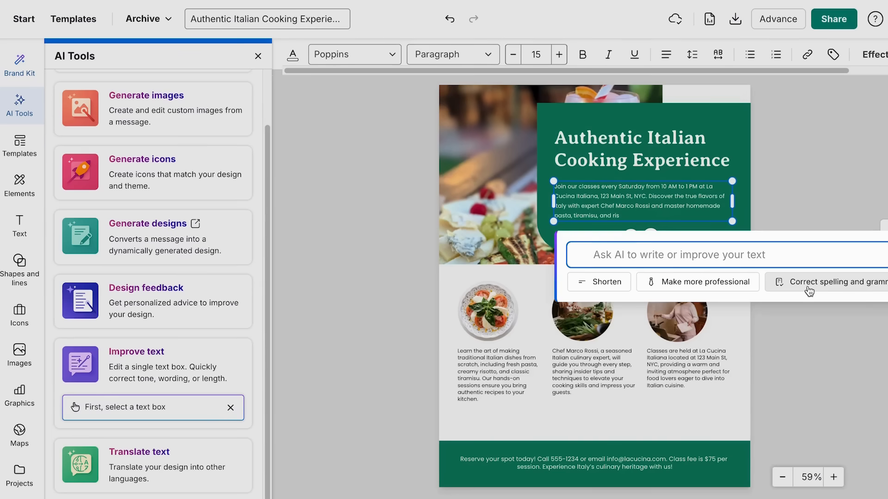
pyautogui.moveTo(598, 282)
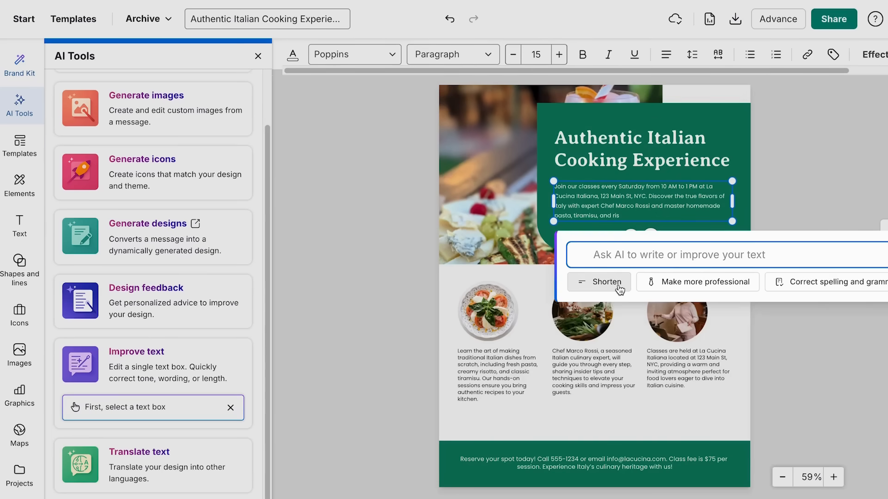
pyautogui.moveTo(621, 222)
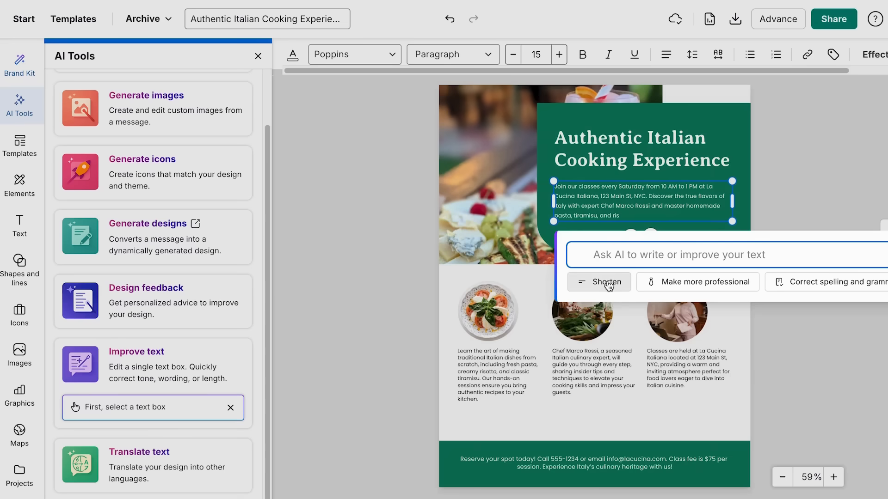
pyautogui.click(598, 282)
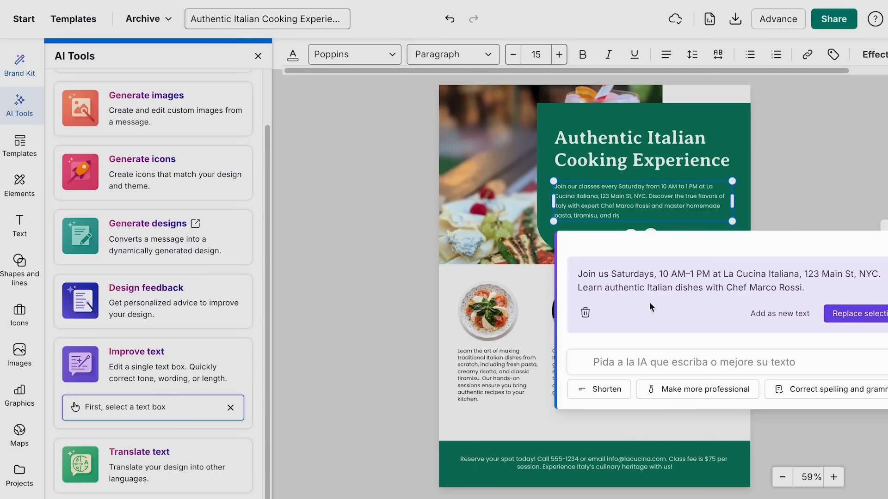
pyautogui.moveTo(605, 254)
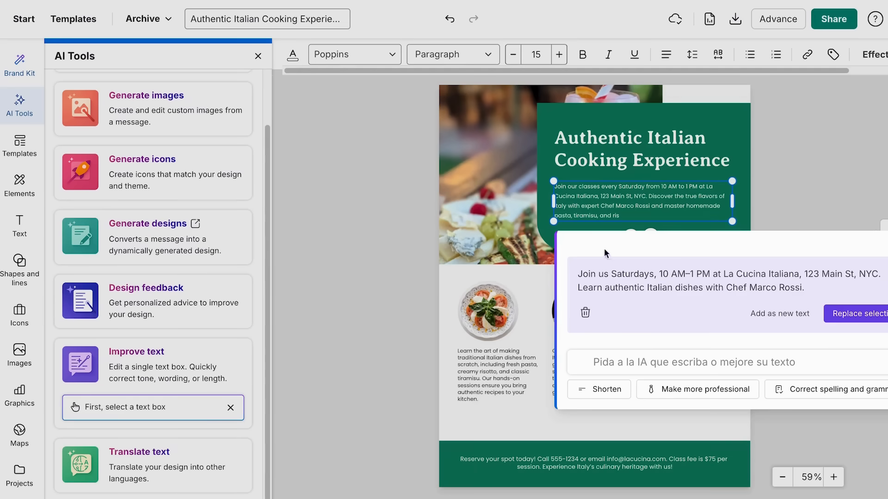
pyautogui.moveTo(559, 219)
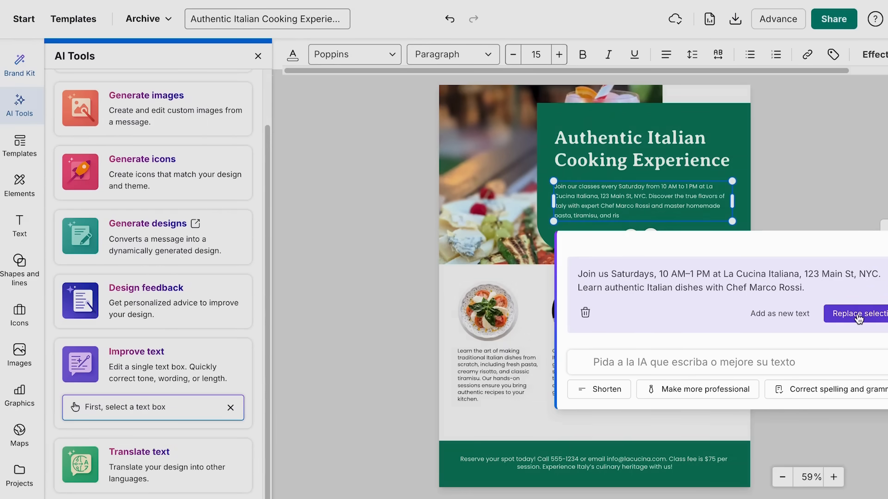
pyautogui.click(857, 314)
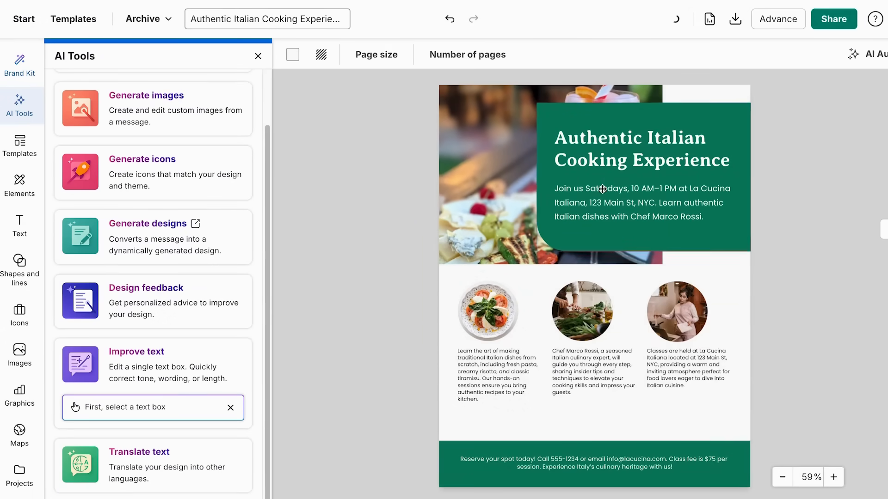
# - Replace the column descriptions with shortened AI versions like 'Chef Marco Rossi, an Italian cuisine expert…'
pyautogui.click(641, 148)
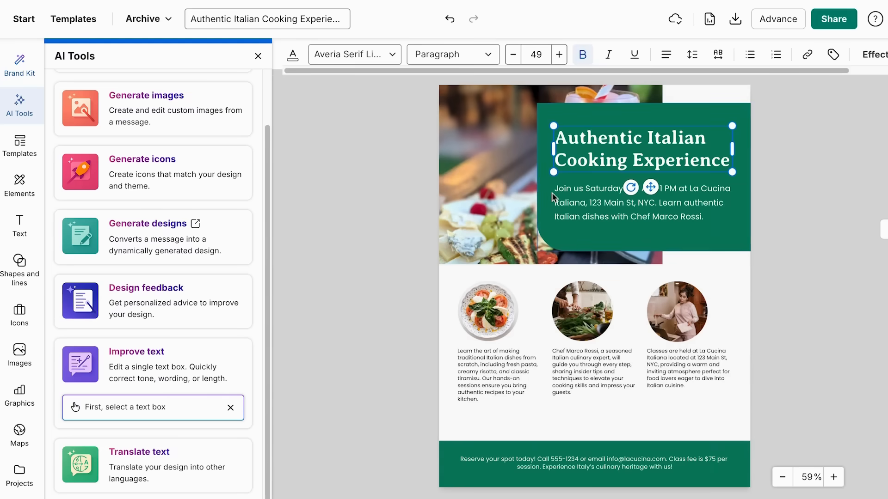
pyautogui.click(498, 375)
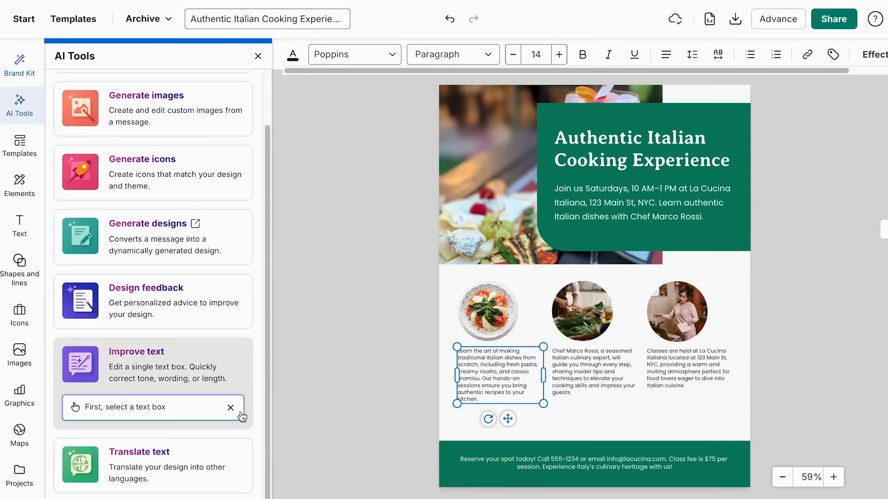
pyautogui.click(498, 377)
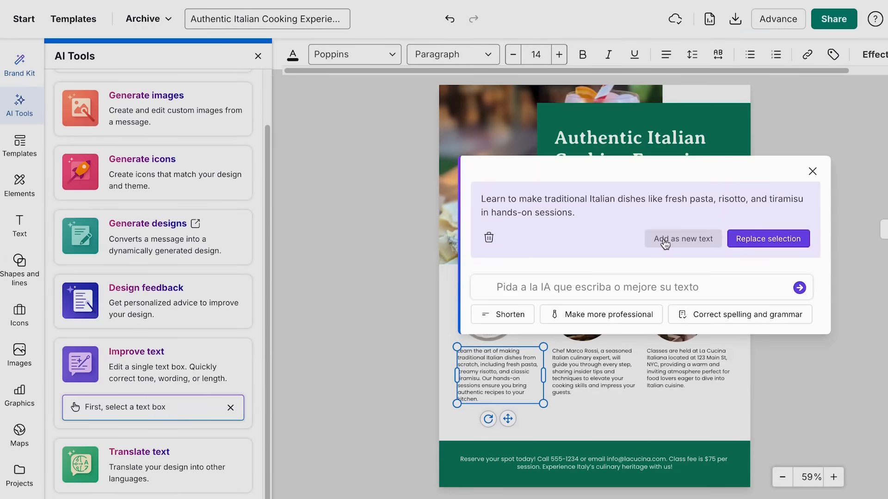
pyautogui.moveTo(537, 367)
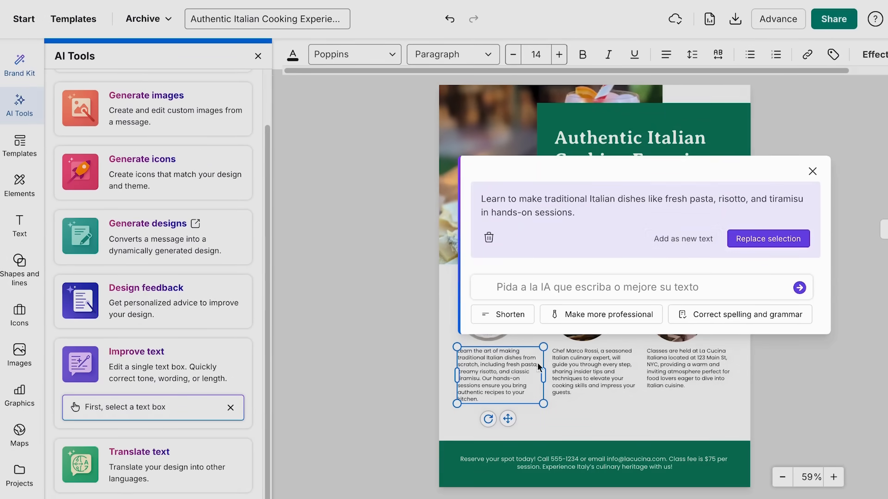
pyautogui.moveTo(651, 229)
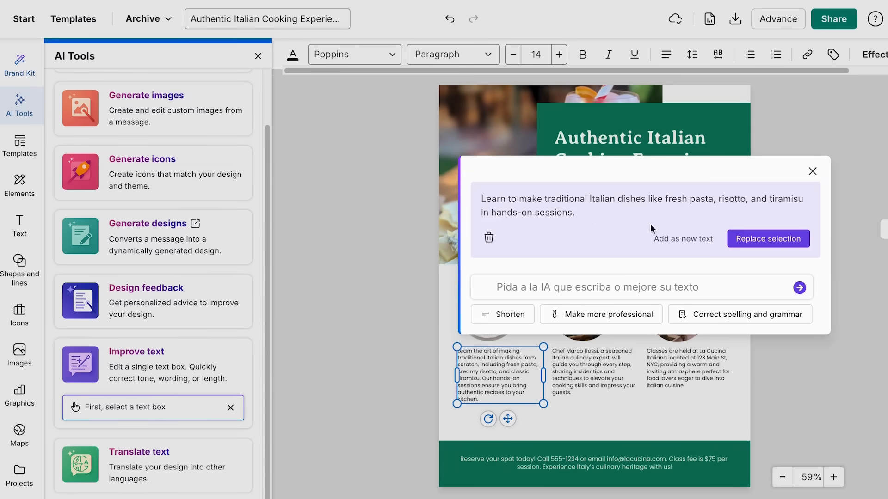
pyautogui.moveTo(683, 238)
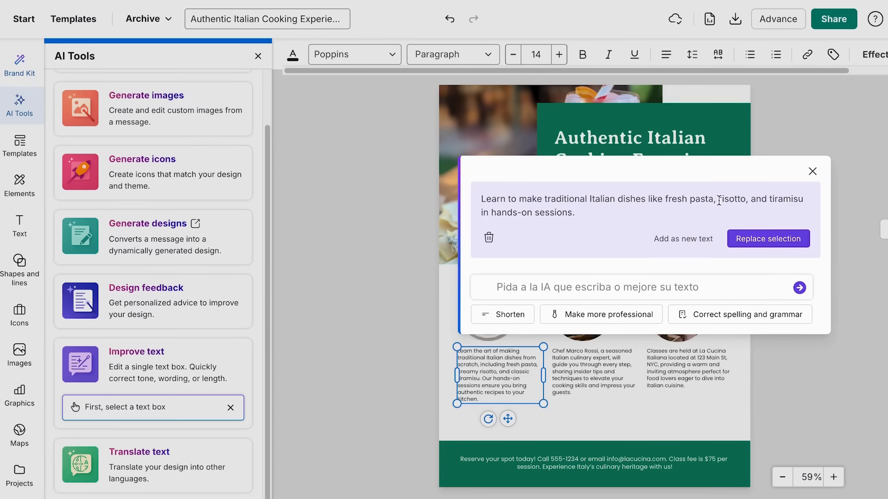
pyautogui.click(767, 238)
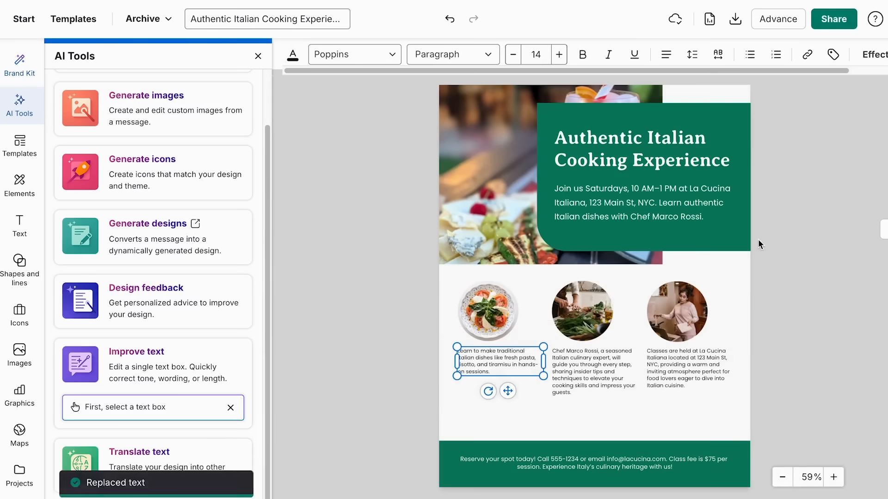
pyautogui.click(665, 54)
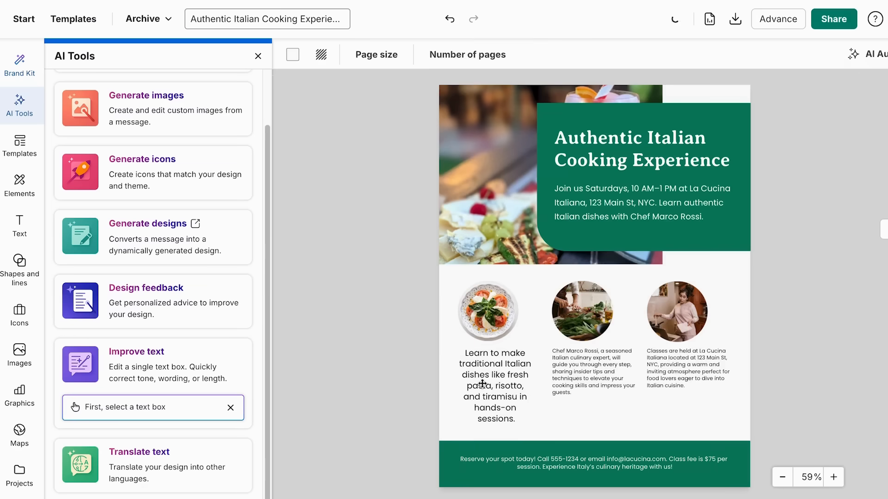
pyautogui.click(594, 371)
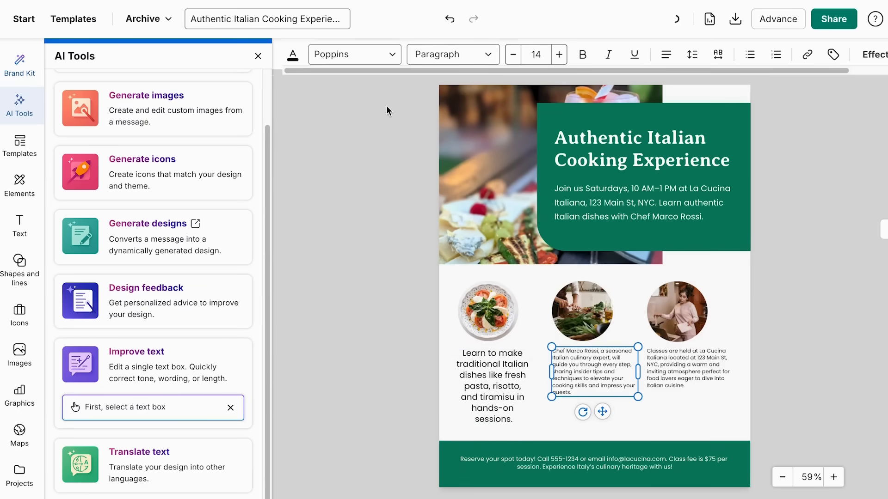
pyautogui.click(330, 221)
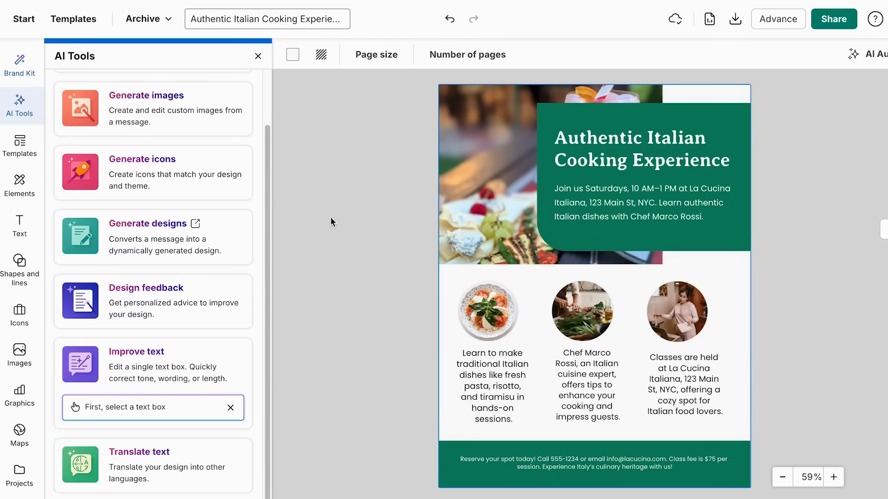
pyautogui.click(19, 65)
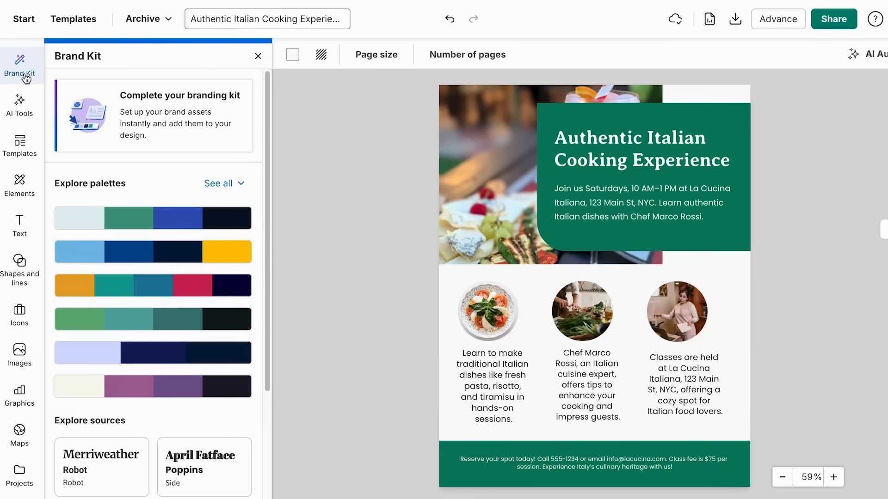
pyautogui.moveTo(141, 120)
pyautogui.write('m')
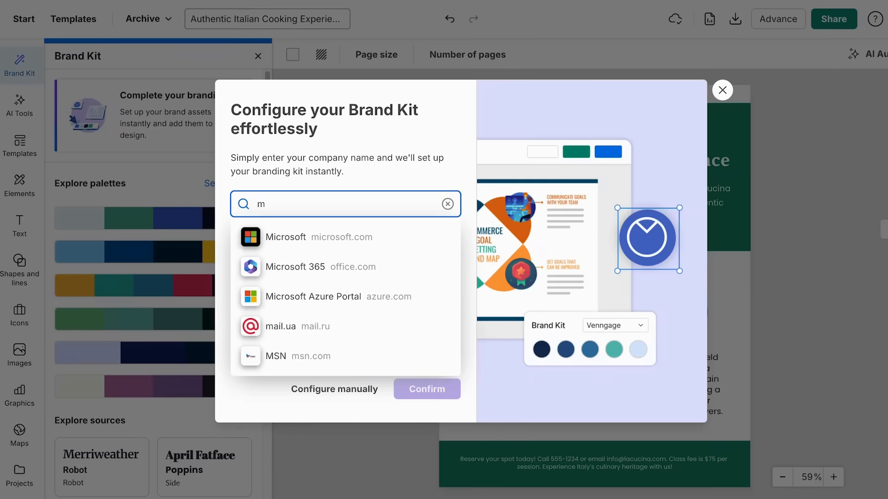
pyautogui.moveTo(350, 266)
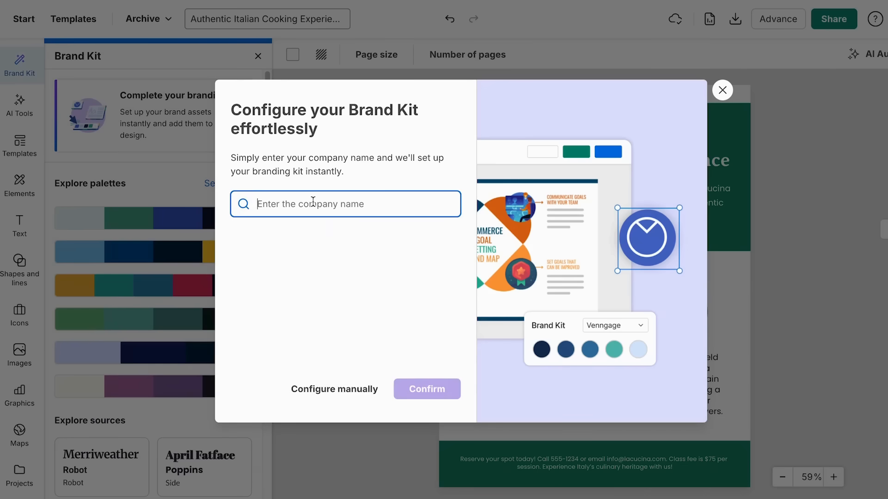
pyautogui.moveTo(334, 389)
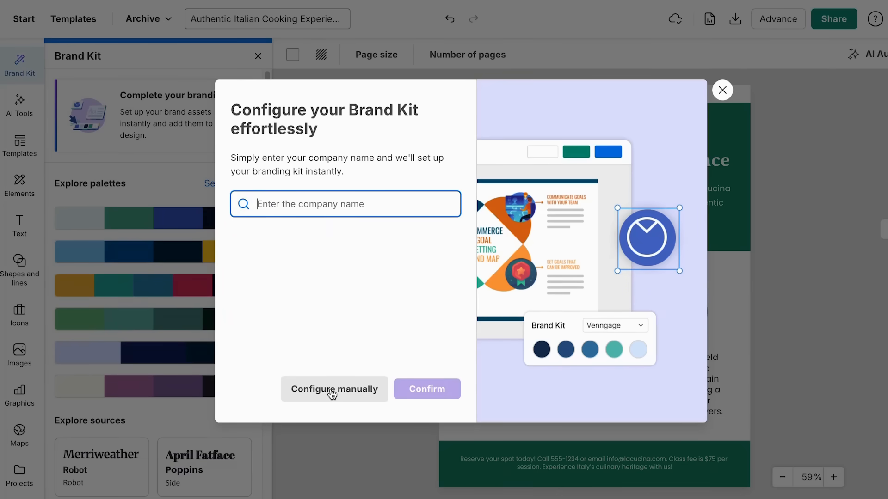
# - Start setting up the brand kit manually, reaching the company name prompt
pyautogui.click(333, 389)
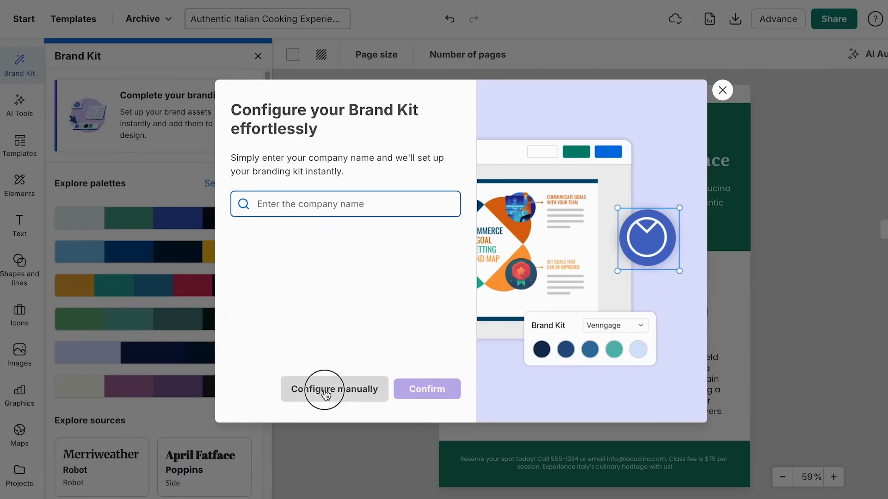
# - Visit the manual brand kit settings page, then return to the flyer editor
pyautogui.click(334, 388)
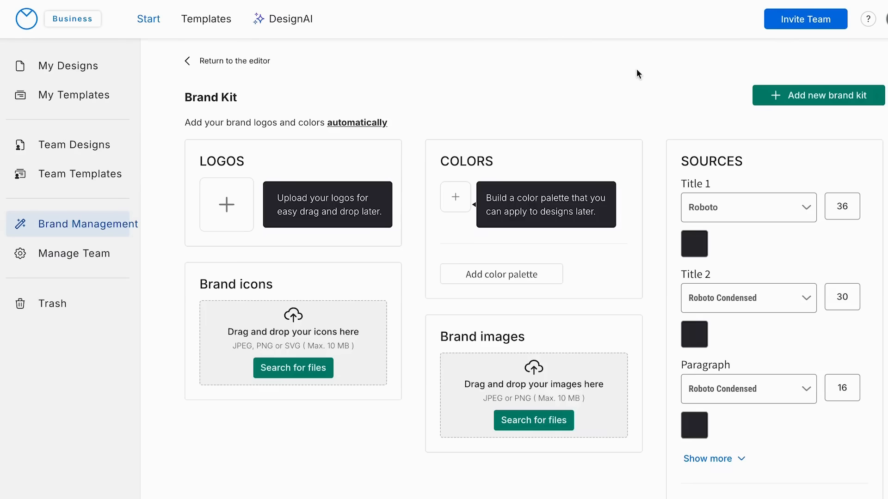
pyautogui.moveTo(210, 166)
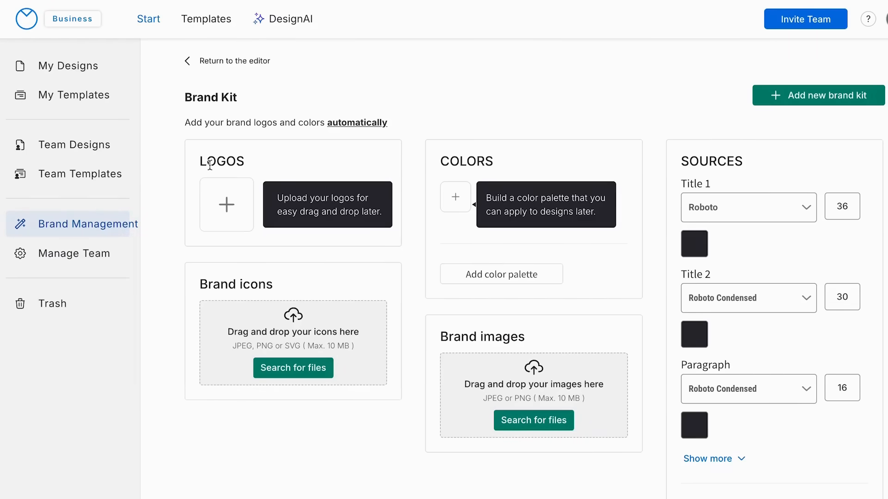
pyautogui.moveTo(430, 203)
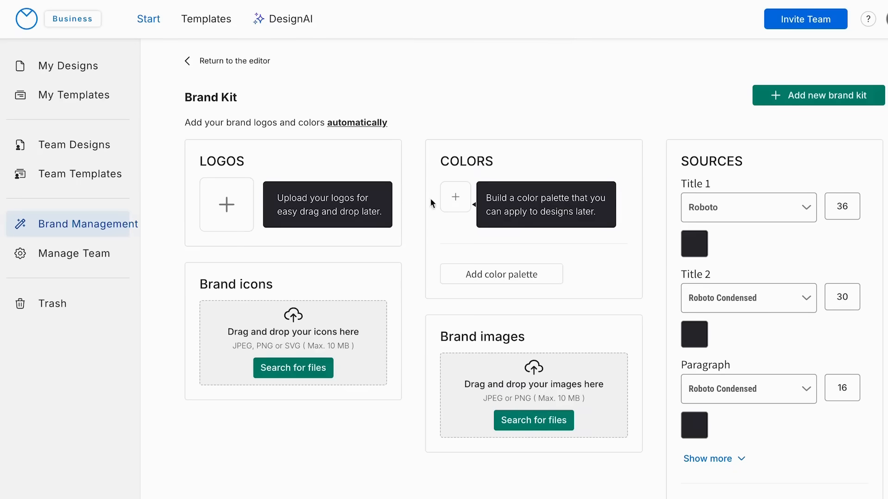
pyautogui.scroll(-3)
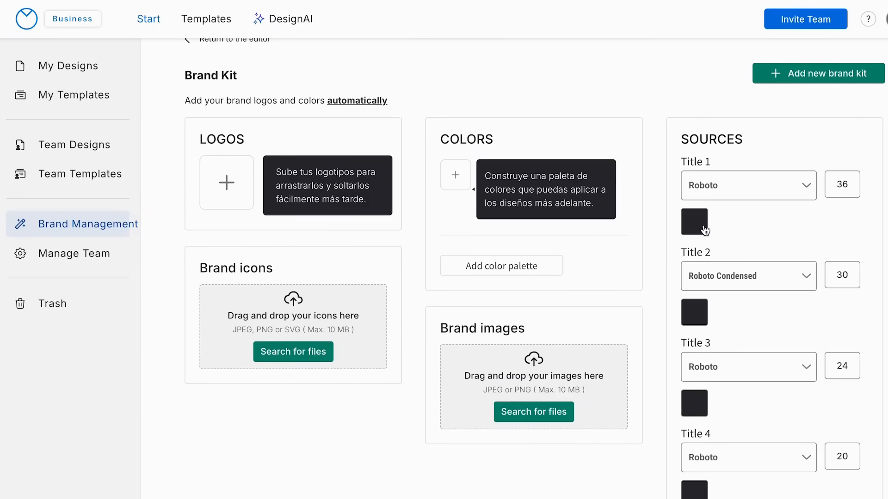
pyautogui.moveTo(726, 283)
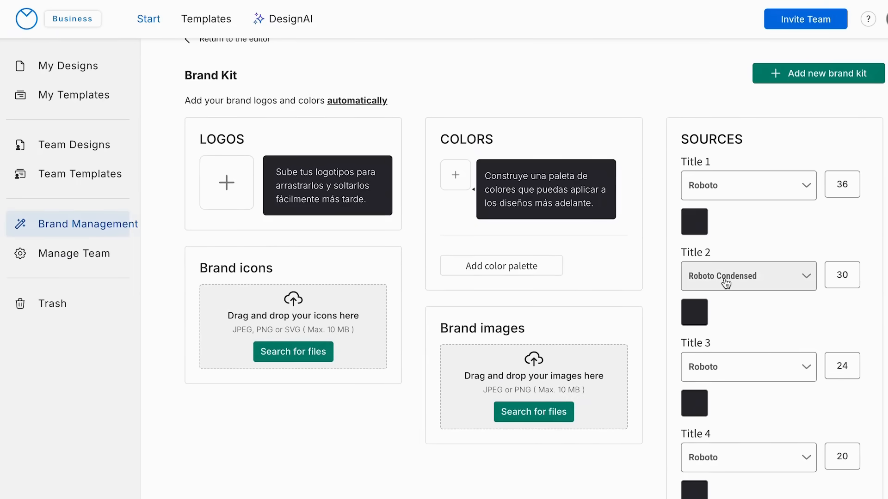
pyautogui.scroll(-3)
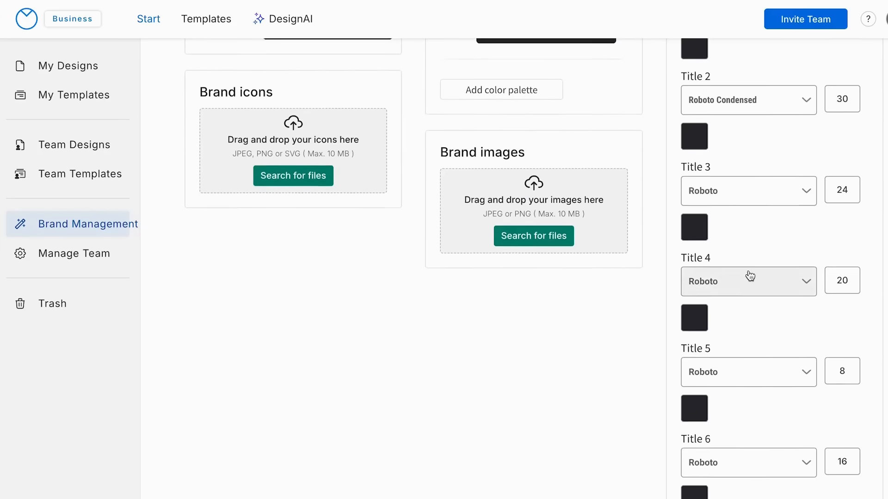
pyautogui.click(747, 125)
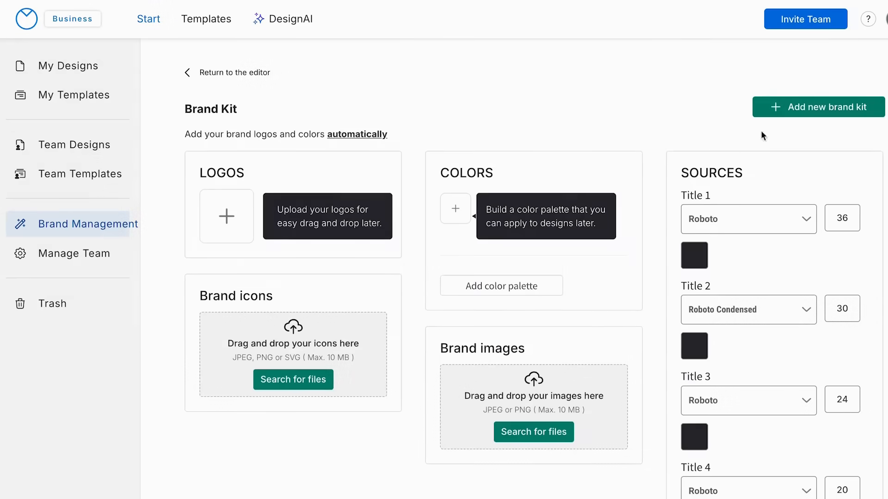
pyautogui.click(818, 107)
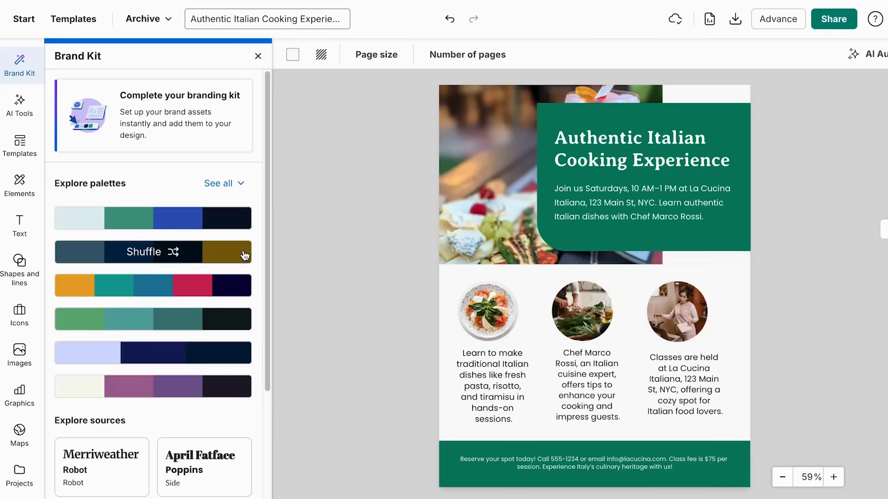
# - Try and reshuffle the purple palette, then apply the lime-green palette from See all
pyautogui.click(152, 252)
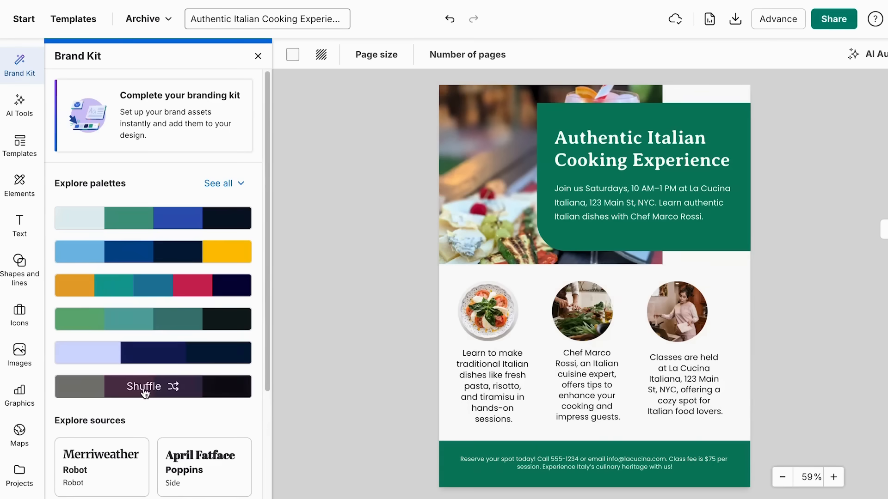
pyautogui.click(152, 386)
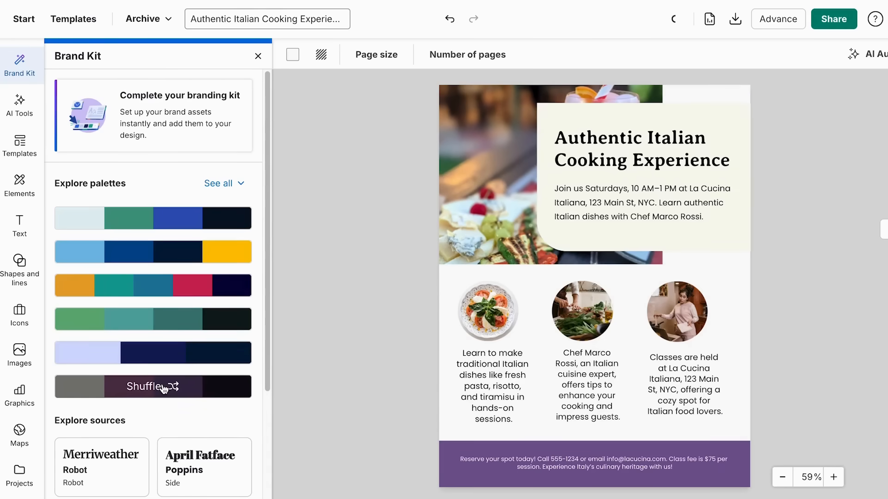
pyautogui.click(153, 387)
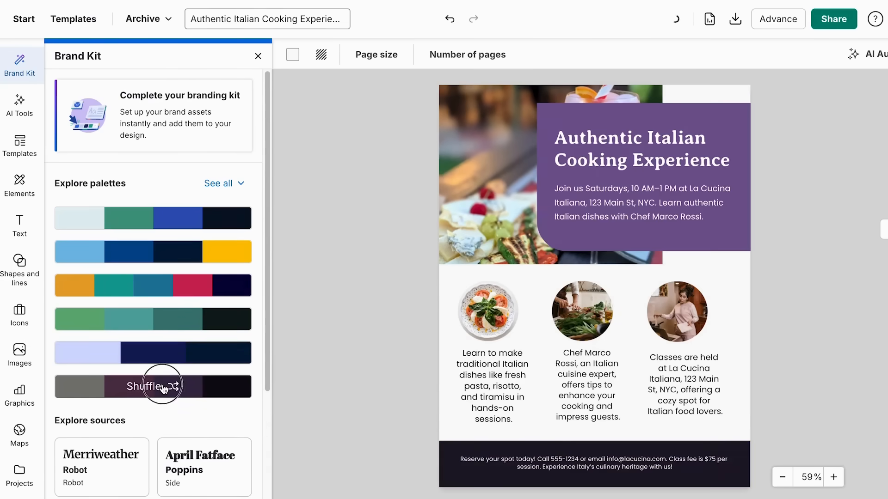
pyautogui.click(153, 387)
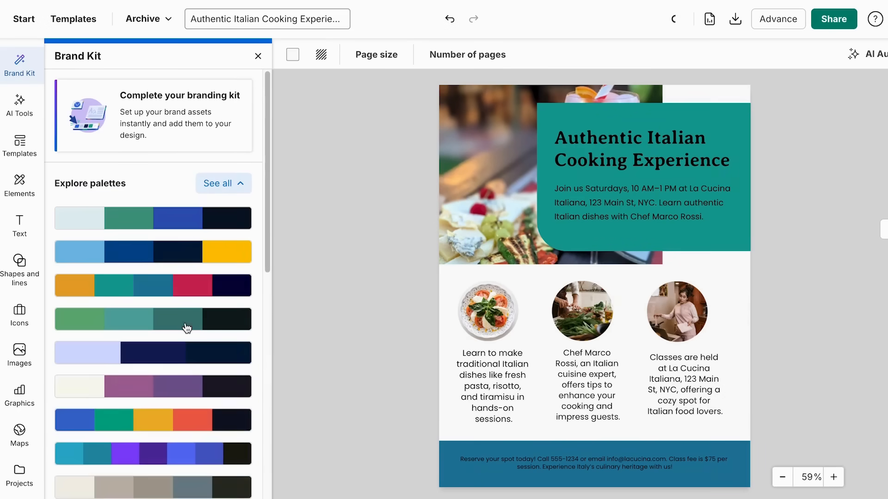
pyautogui.scroll(-3)
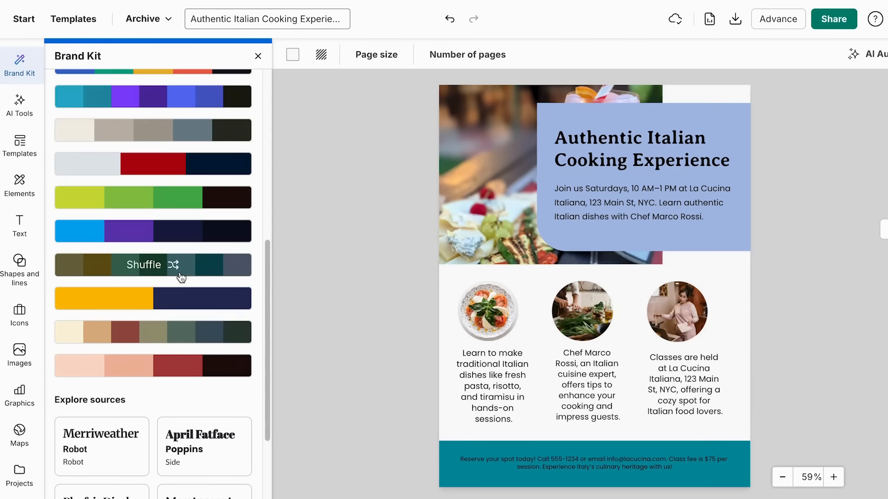
pyautogui.click(152, 265)
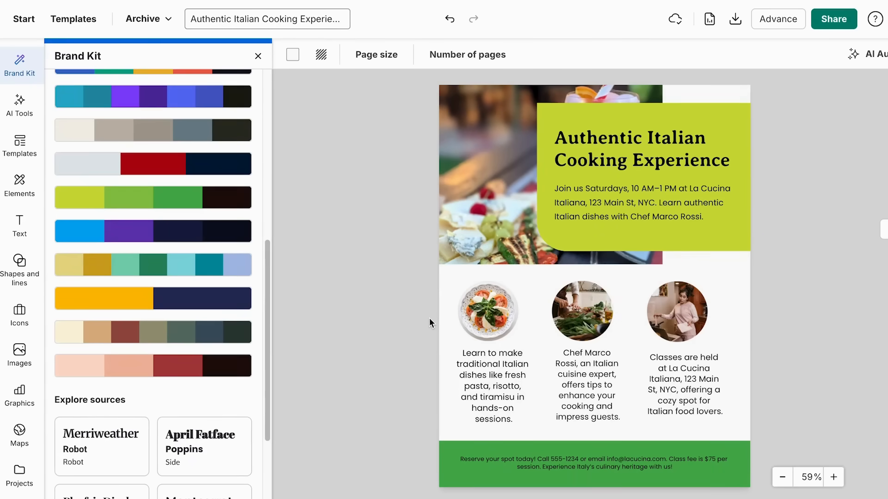
# - Request AI design feedback on the lime-green flyer from the AI Tools sidebar
pyautogui.click(19, 105)
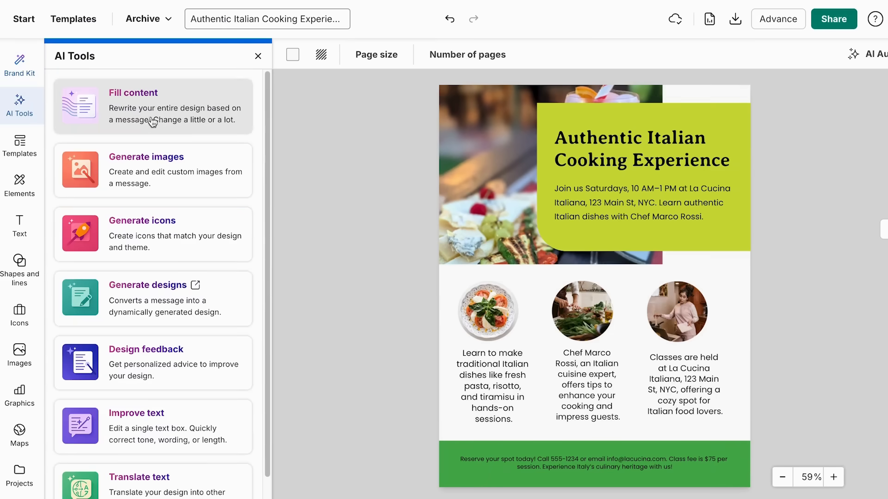
pyautogui.scroll(-3)
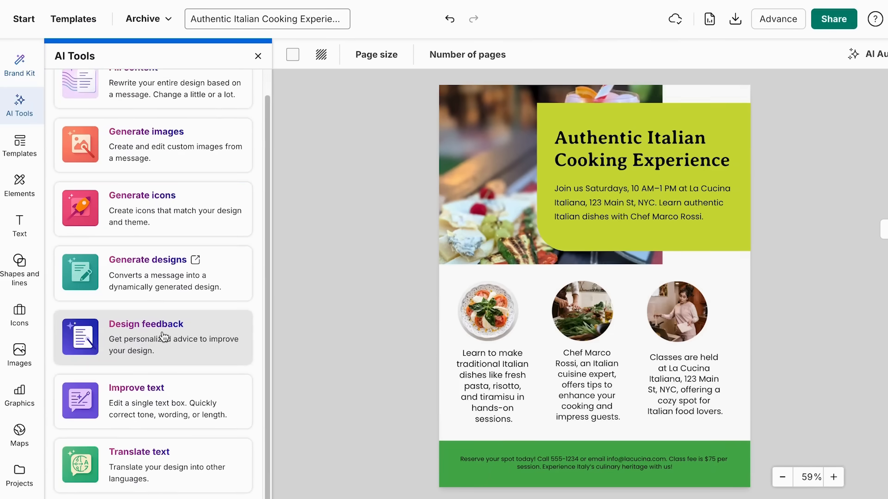
pyautogui.click(152, 337)
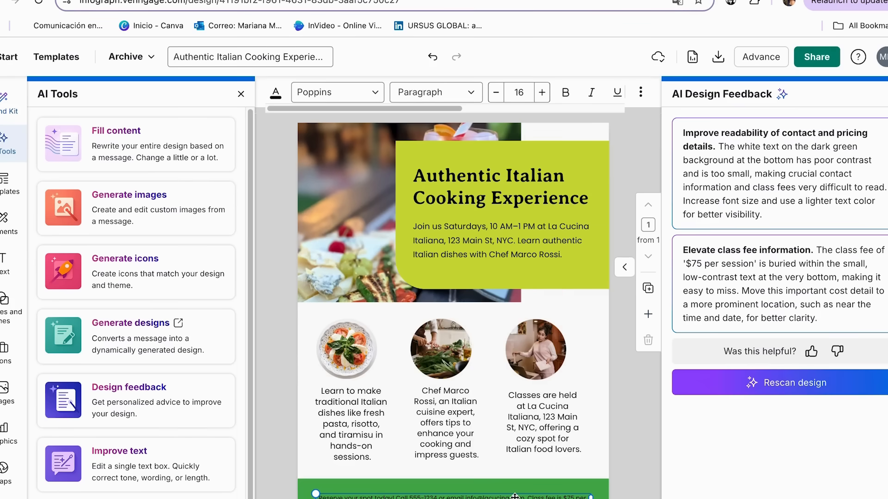
pyautogui.moveTo(532, 463)
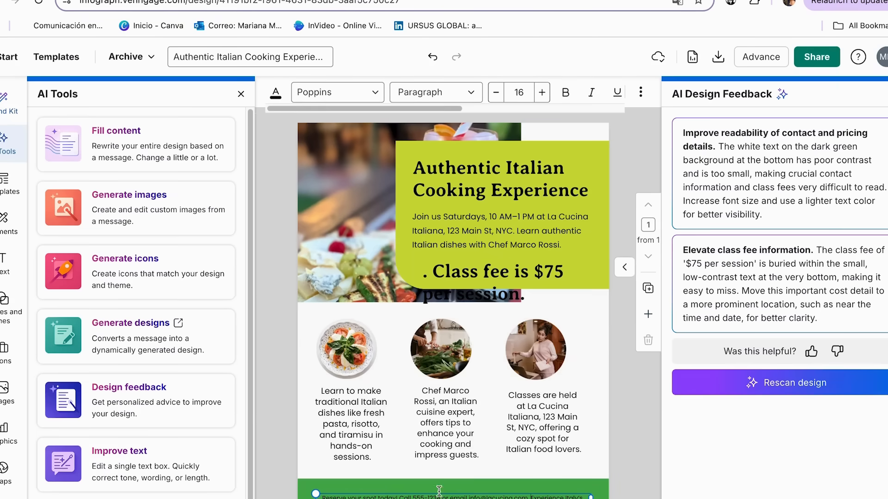
# - Place bold 'Class fee is $75 per session.' and 'Call 555-1234 or email' lines in the header, then close feedback
pyautogui.click(490, 272)
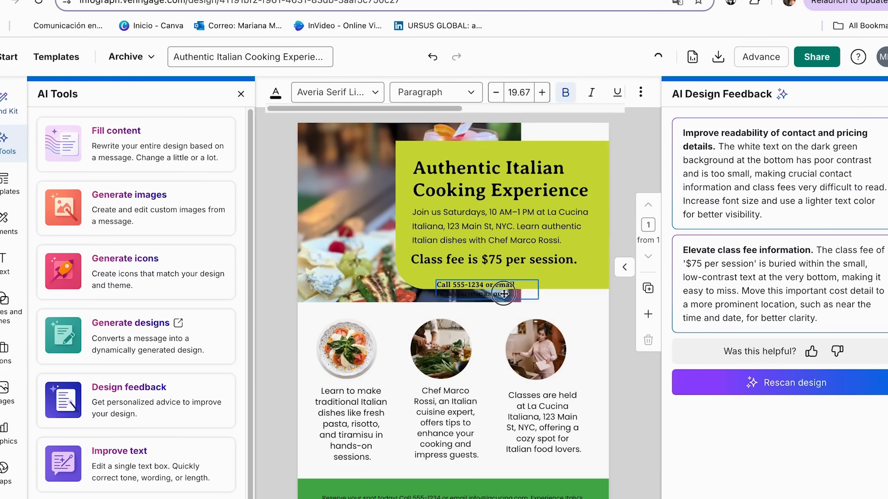
pyautogui.click(580, 306)
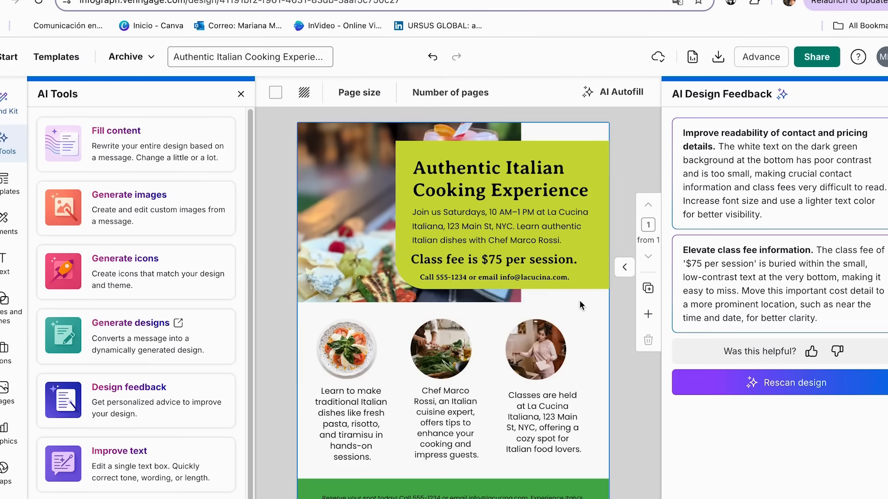
pyautogui.click(491, 277)
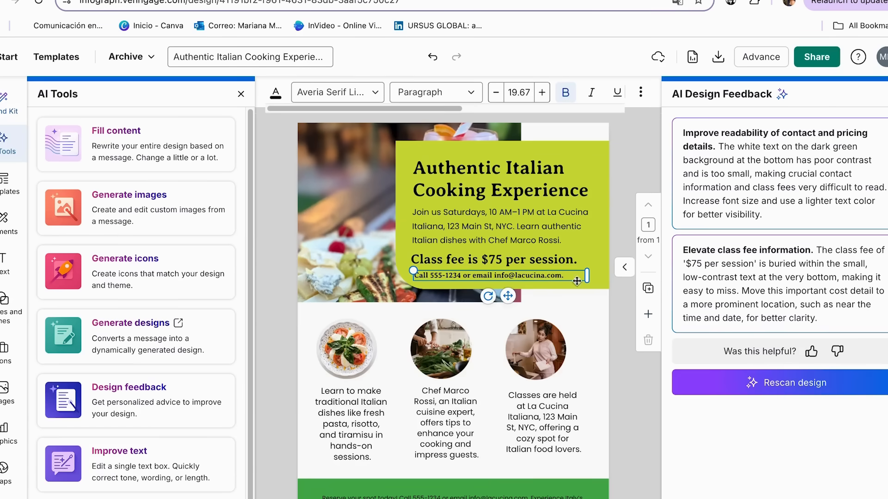
pyautogui.click(499, 226)
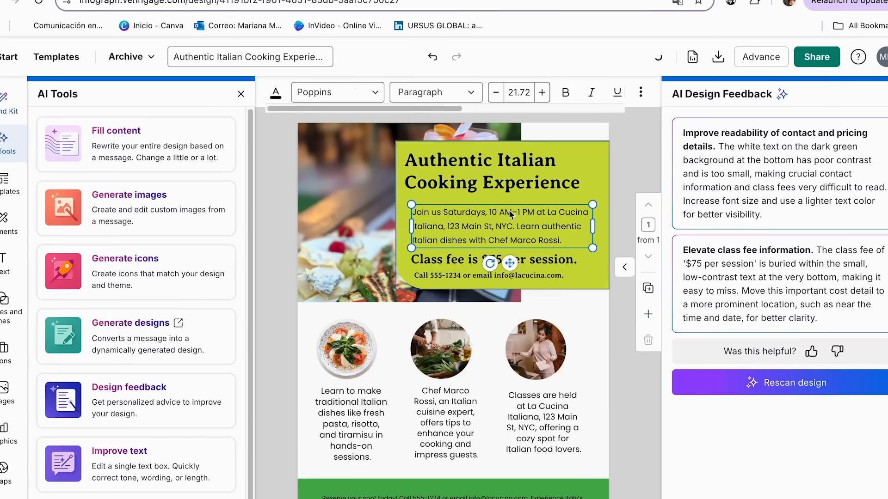
pyautogui.click(521, 259)
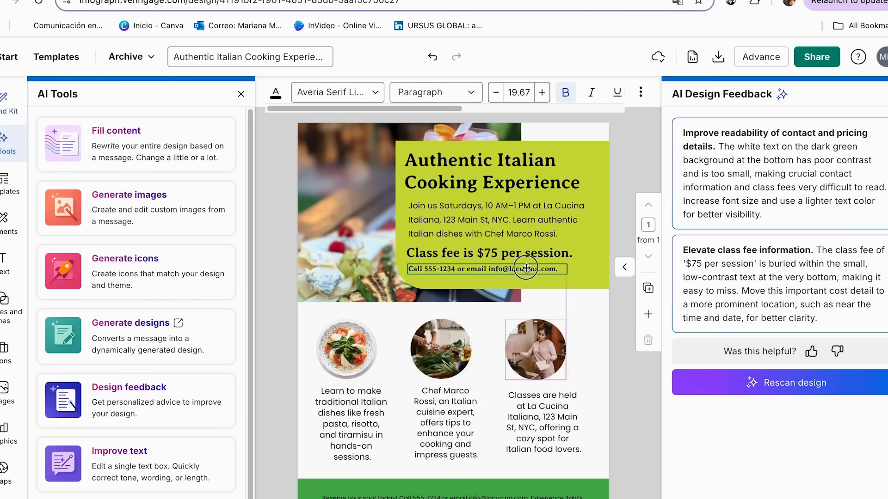
pyautogui.click(542, 91)
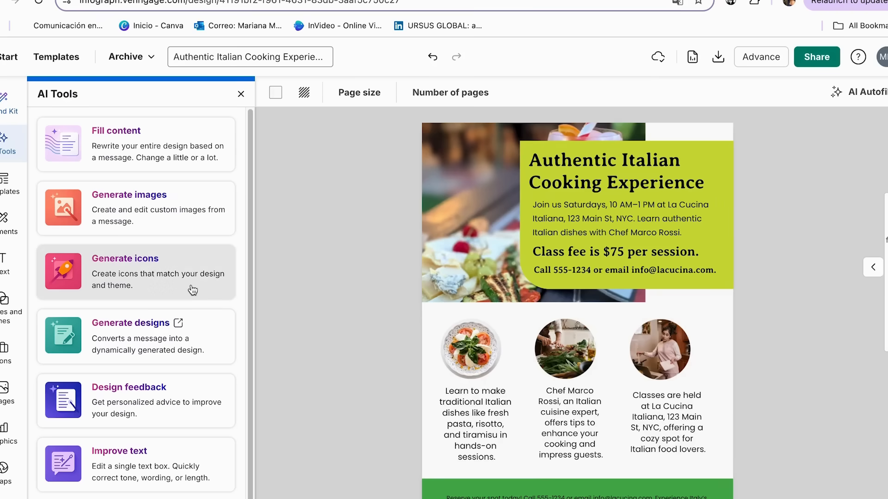
pyautogui.moveTo(150, 354)
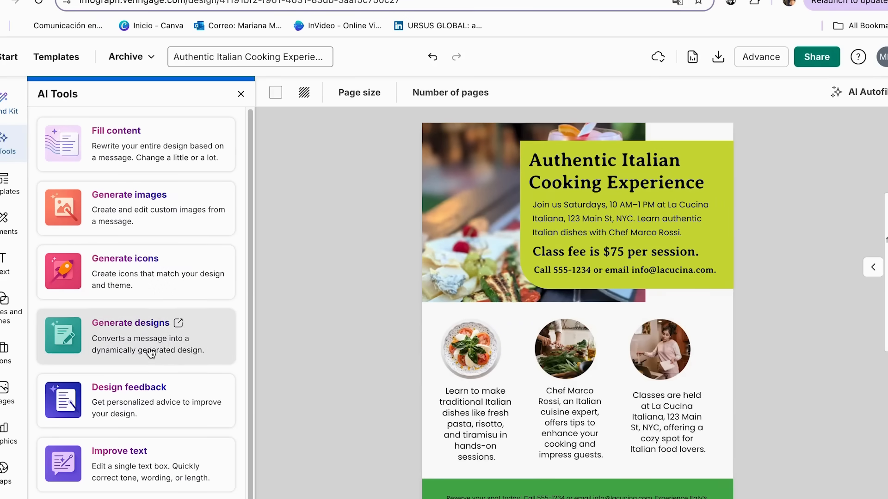
# - Generate an AI Autofill rewrite of the flyer using the prompt 'make it more vintage'
pyautogui.click(866, 91)
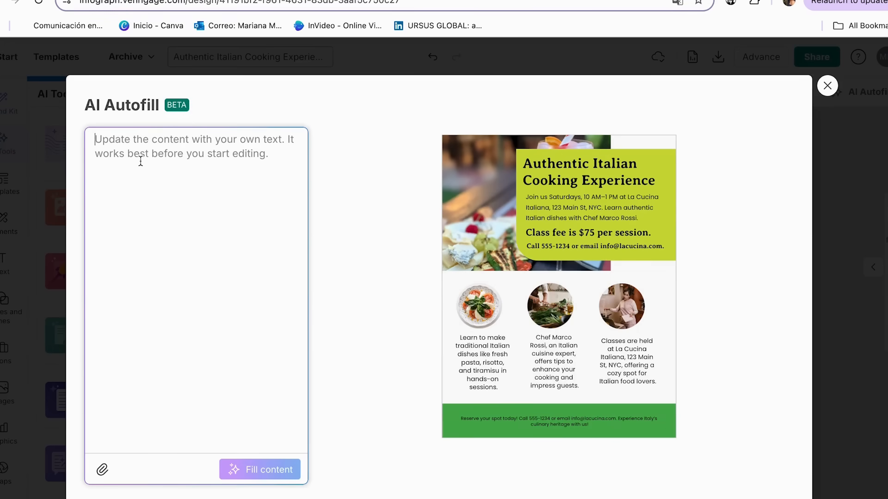
pyautogui.write('make it more vintage')
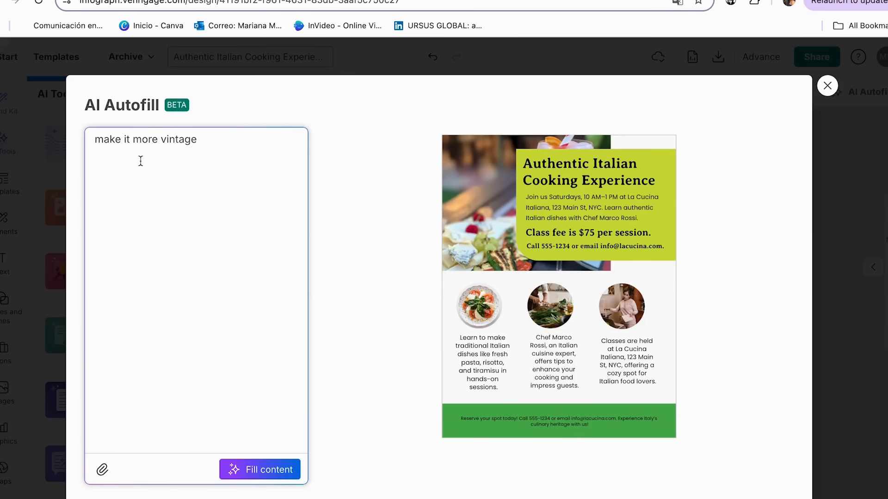
pyautogui.click(195, 139)
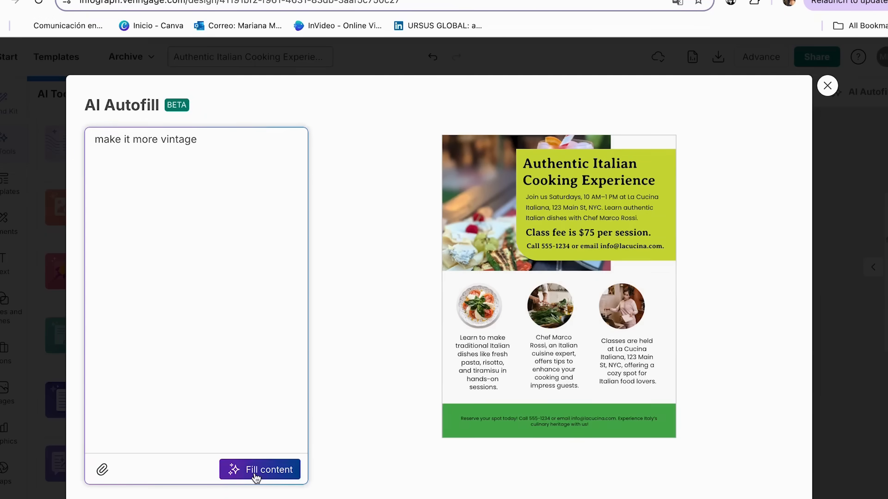
pyautogui.click(259, 470)
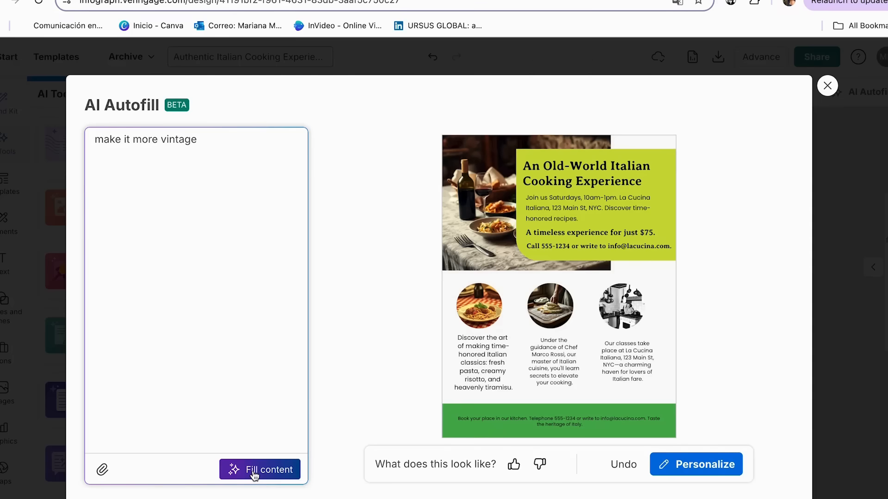
pyautogui.moveTo(432, 261)
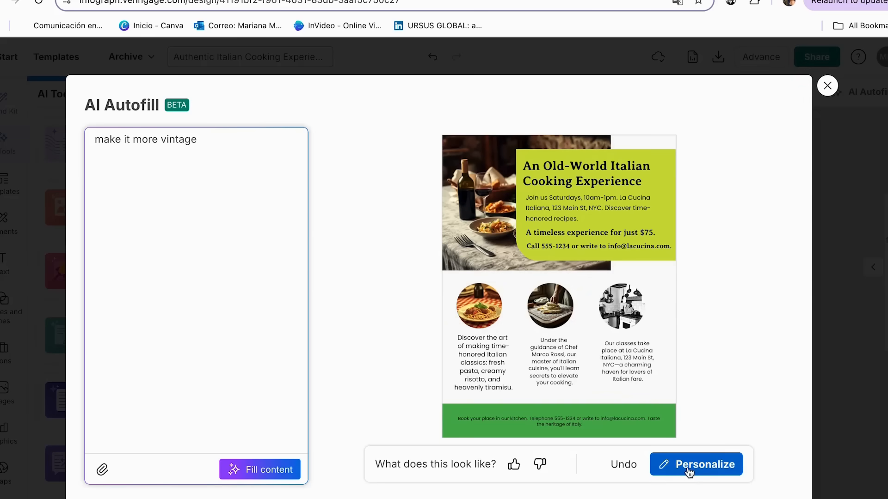
# - Apply the vintage 'Old-World Italian' rewrite to the flyer and bring up the AI Tools list
pyautogui.click(827, 85)
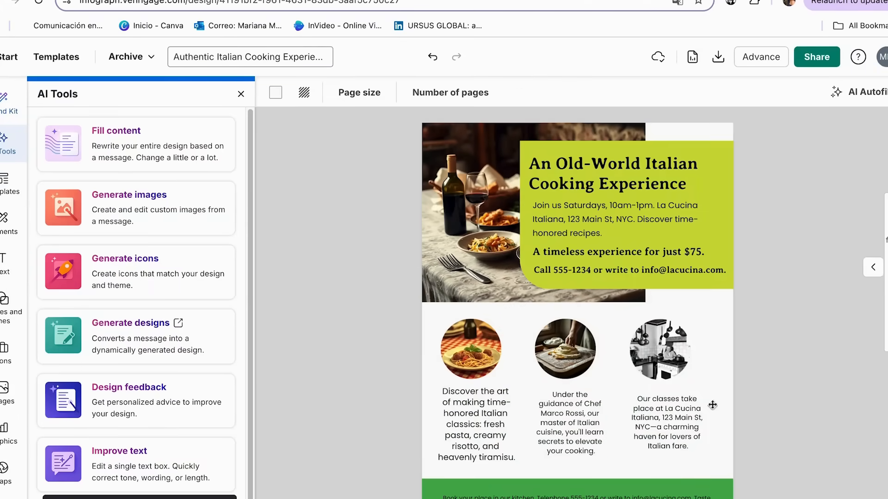
pyautogui.moveTo(187, 237)
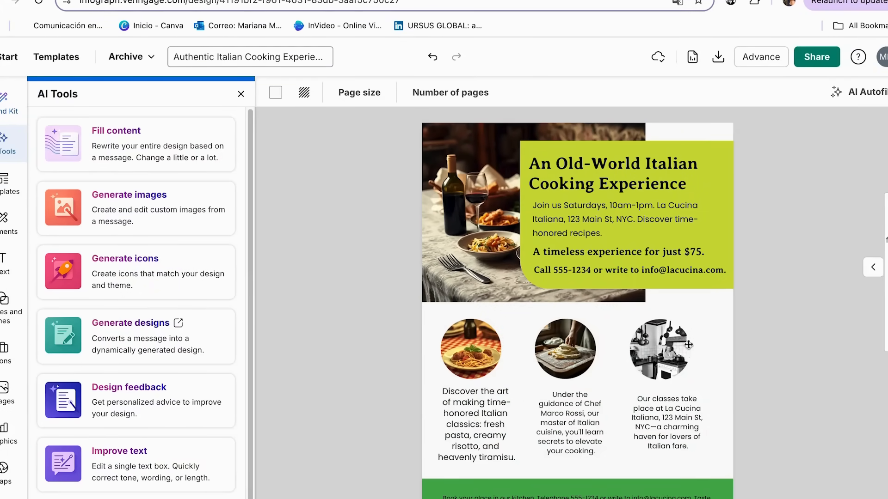
pyautogui.click(5, 389)
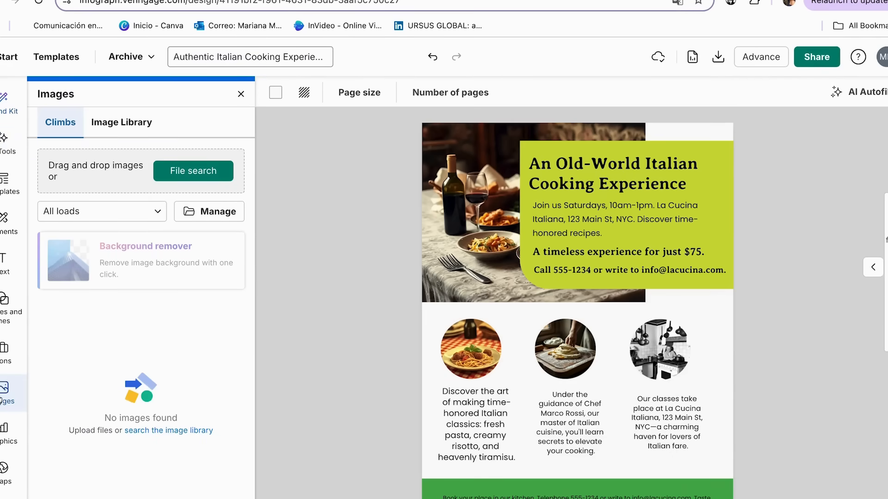
pyautogui.moveTo(110, 179)
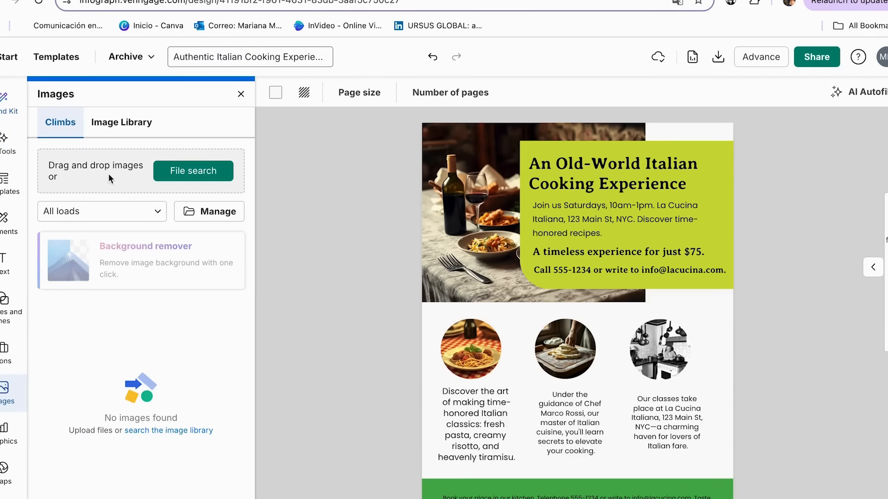
pyautogui.click(121, 122)
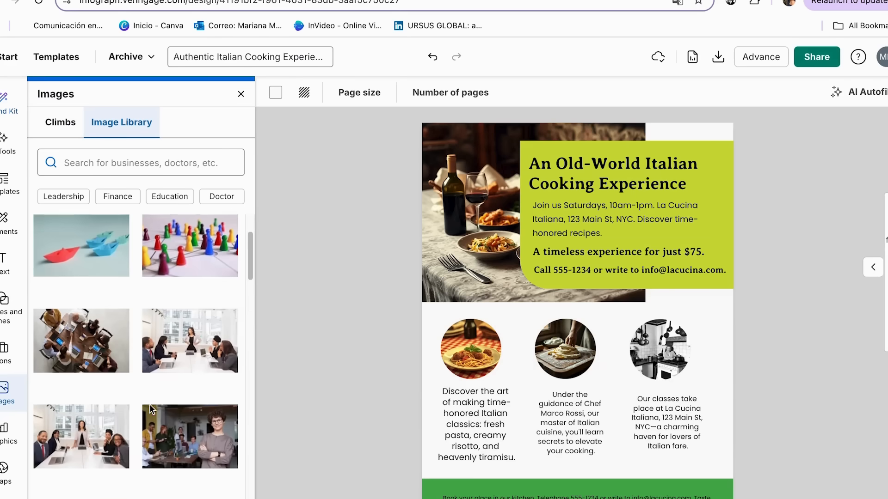
pyautogui.scroll(-3)
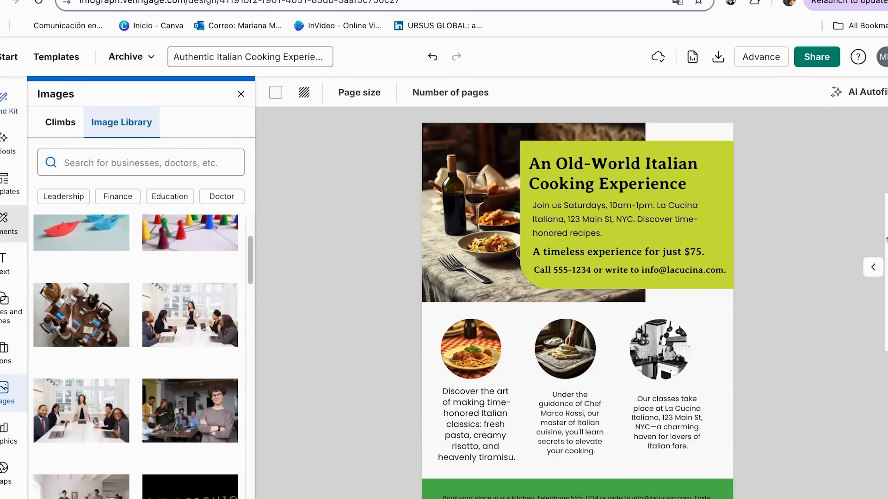
pyautogui.click(7, 141)
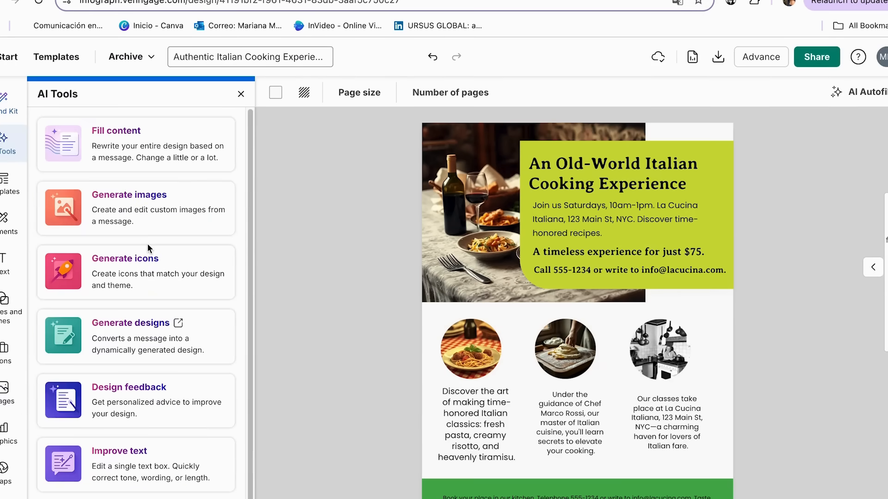
pyautogui.moveTo(124, 214)
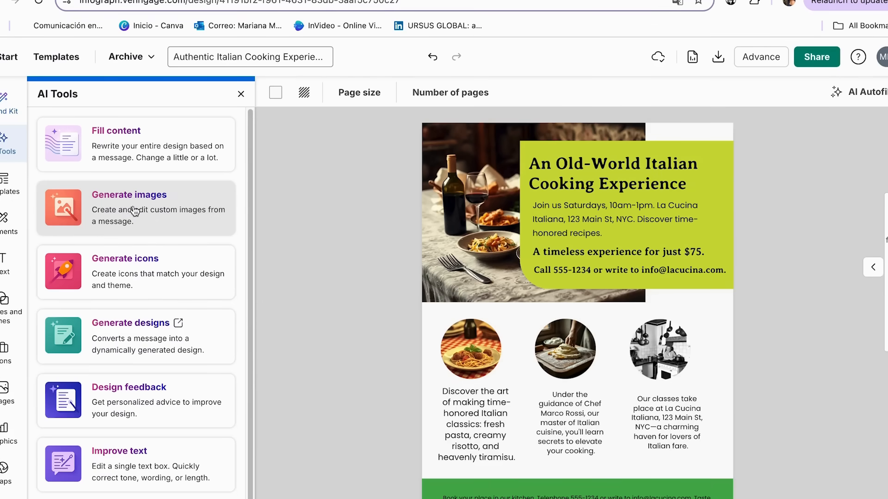
# - Generate Cinematic-style AI images from the prompt 'woman cooking Italian pasta'
pyautogui.click(136, 207)
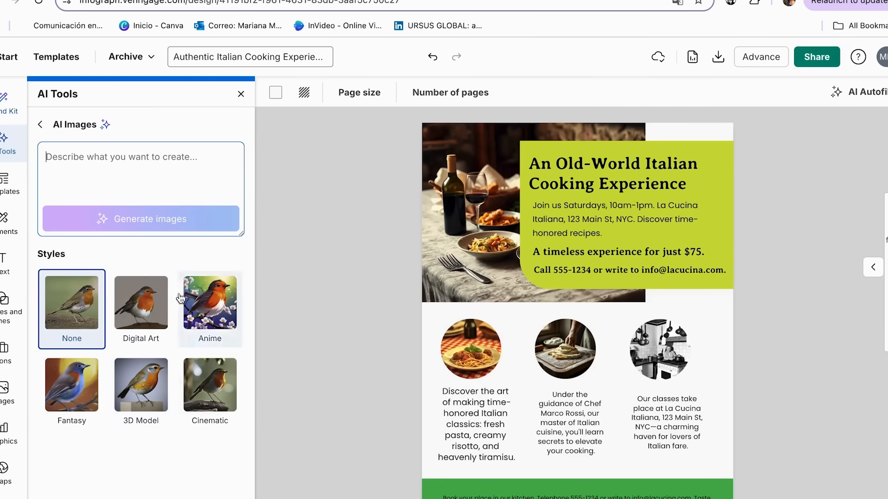
pyautogui.moveTo(177, 402)
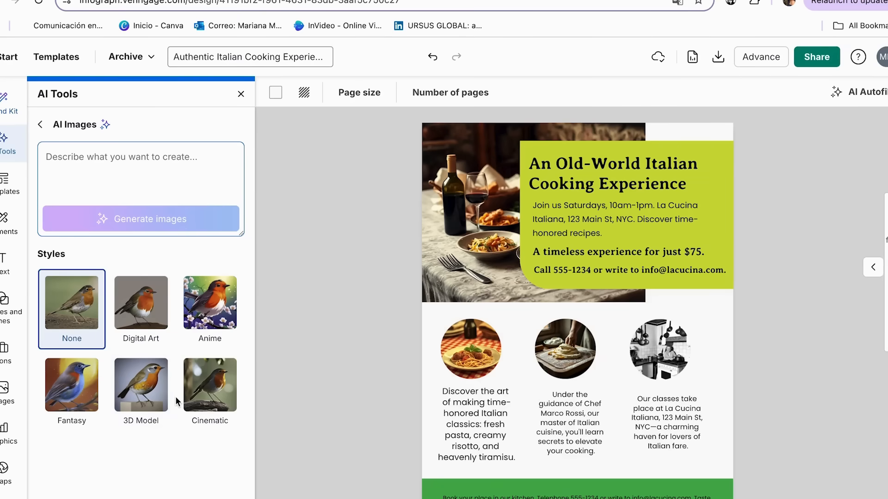
pyautogui.click(210, 384)
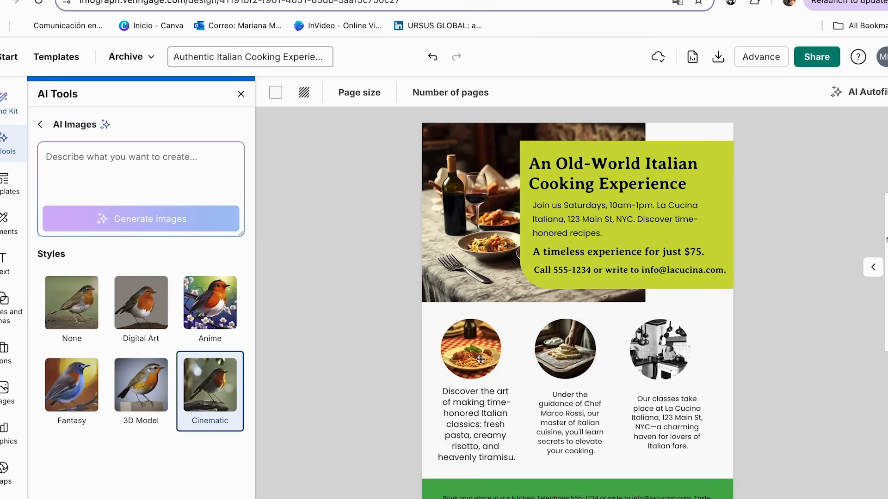
pyautogui.moveTo(621, 356)
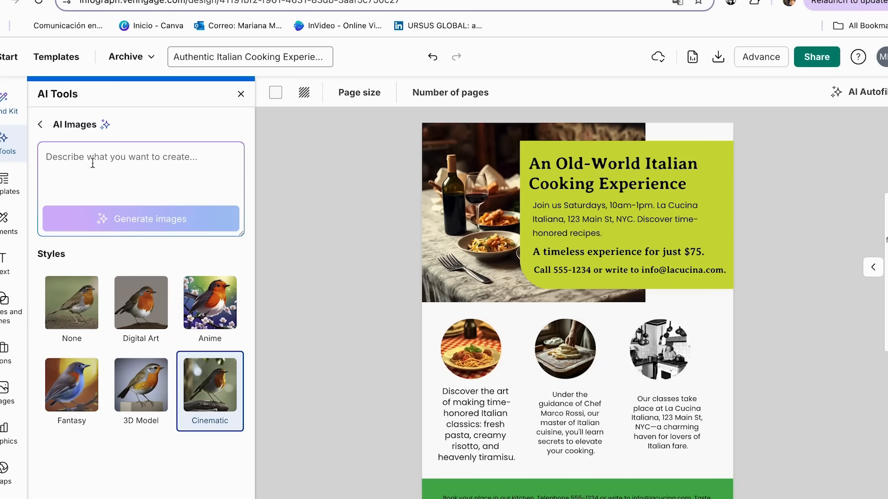
pyautogui.write('woman cooking Italian pasta')
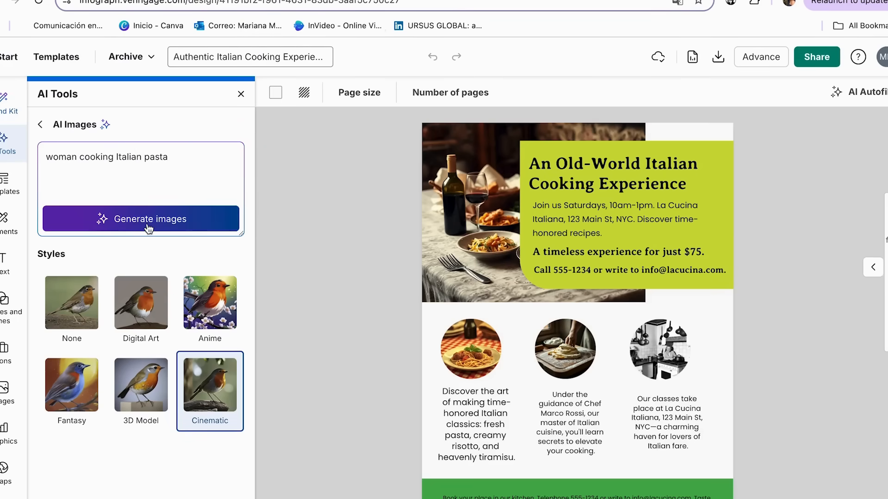
pyautogui.click(141, 219)
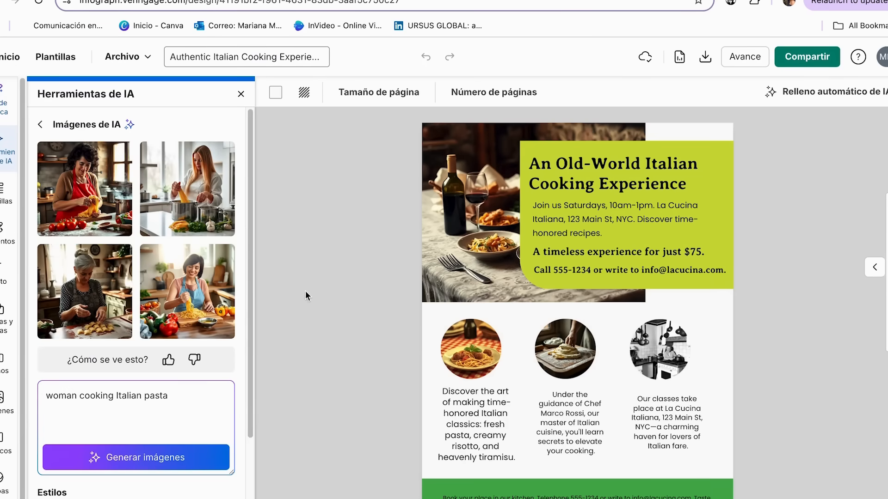
# - Swap the third circle photo for the AI image of an older woman making pasta
pyautogui.click(659, 348)
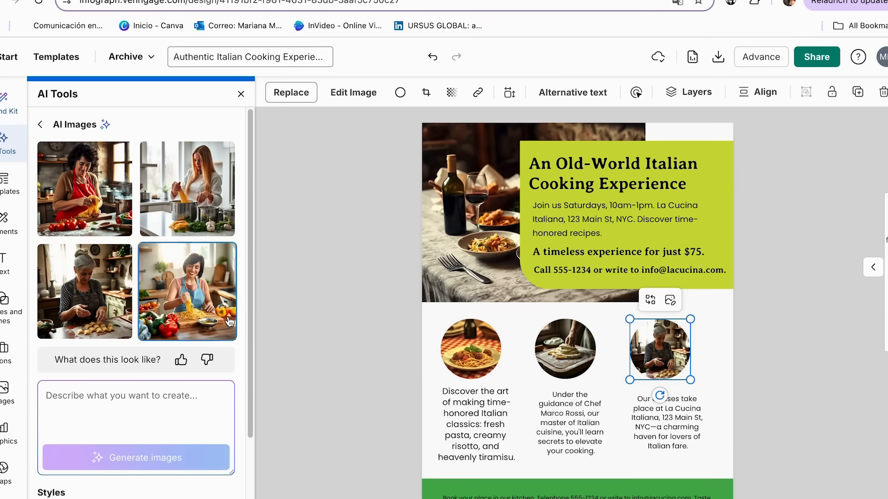
pyautogui.click(785, 335)
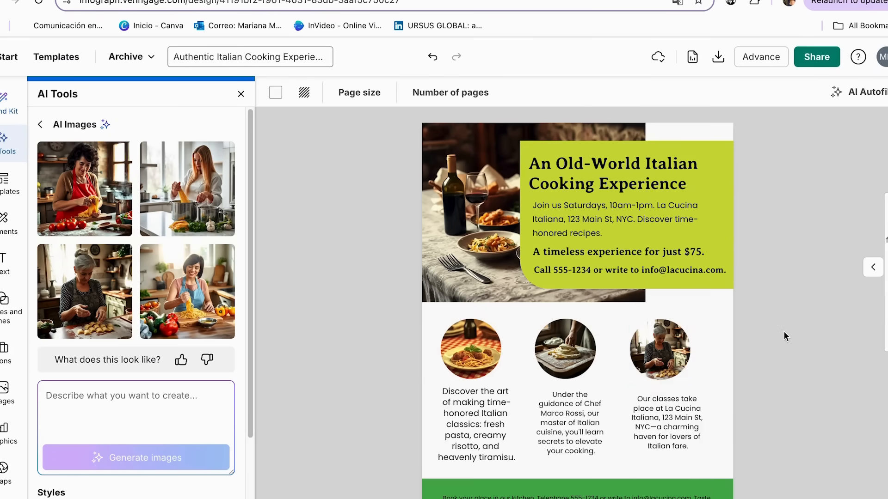
pyautogui.click(470, 349)
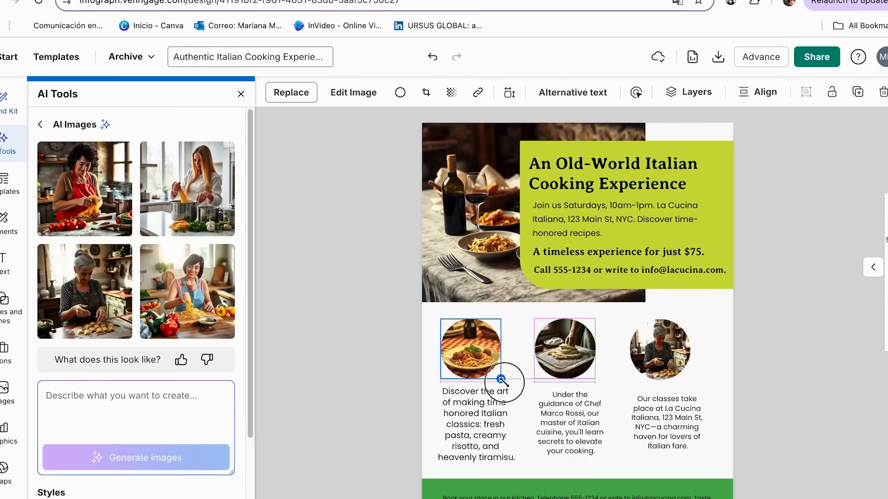
# - Enlarge the three circular photos to matching larger sizes
pyautogui.click(476, 425)
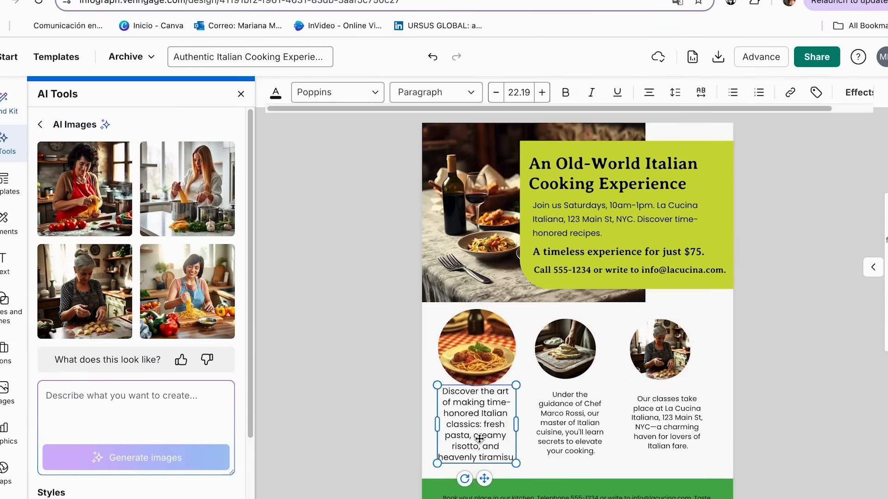
pyautogui.click(564, 348)
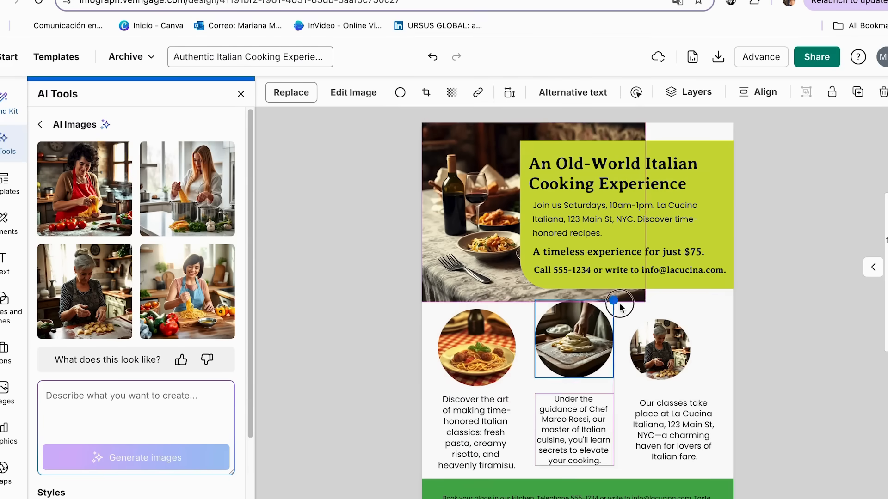
pyautogui.click(657, 347)
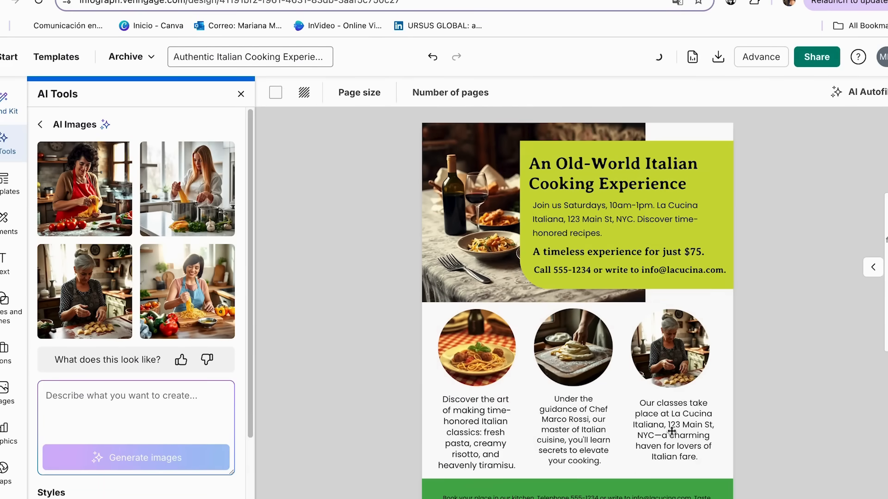
# - Enlarge the 'Book your place in our kitchen.' text in the green footer
pyautogui.click(577, 497)
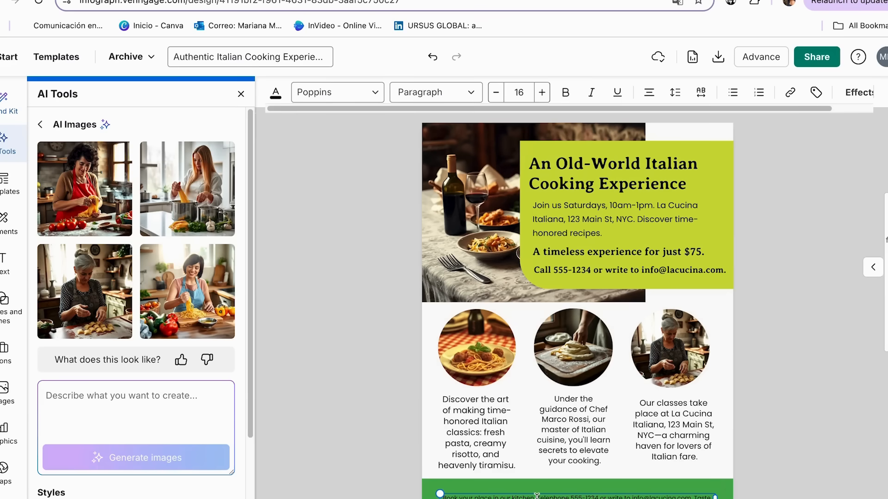
pyautogui.click(756, 428)
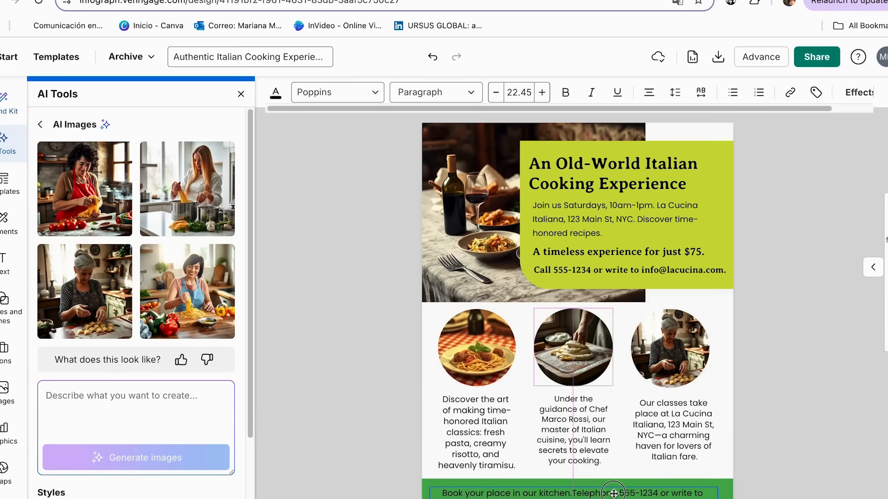
pyautogui.click(777, 388)
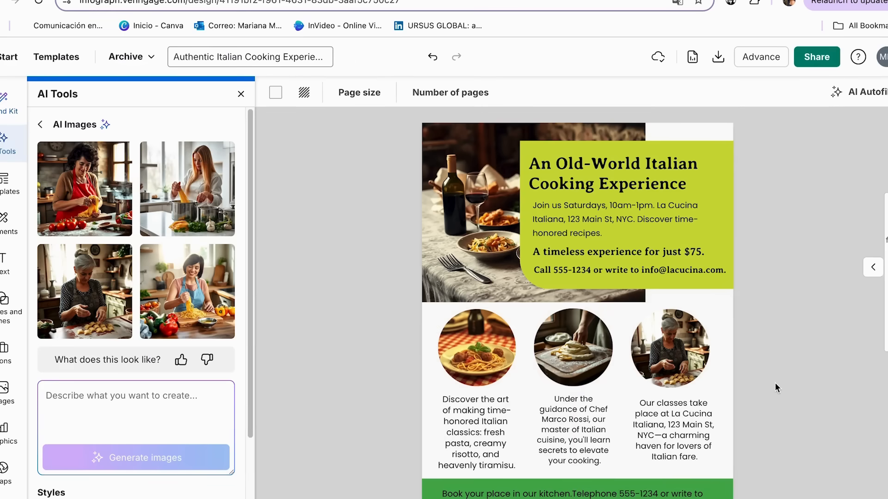
pyautogui.click(41, 124)
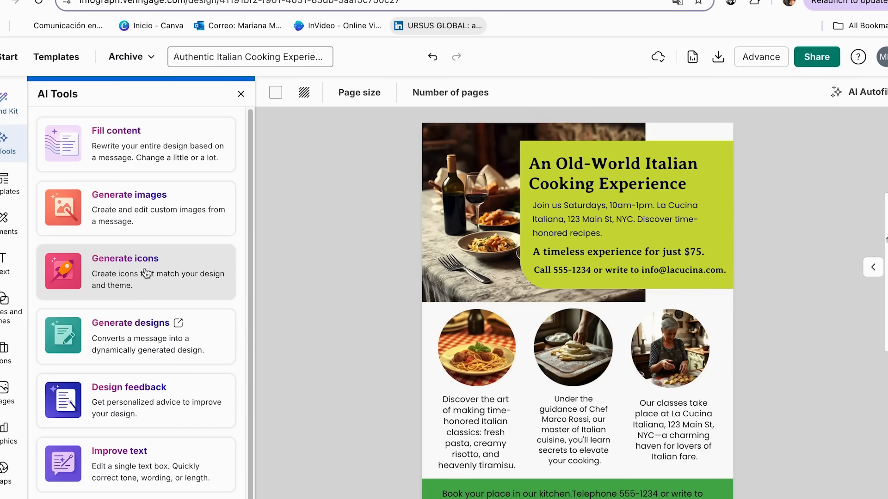
# - Generate AI icons for 'Pizza' and add the fourth pizza slice icon to the flyer
pyautogui.click(126, 259)
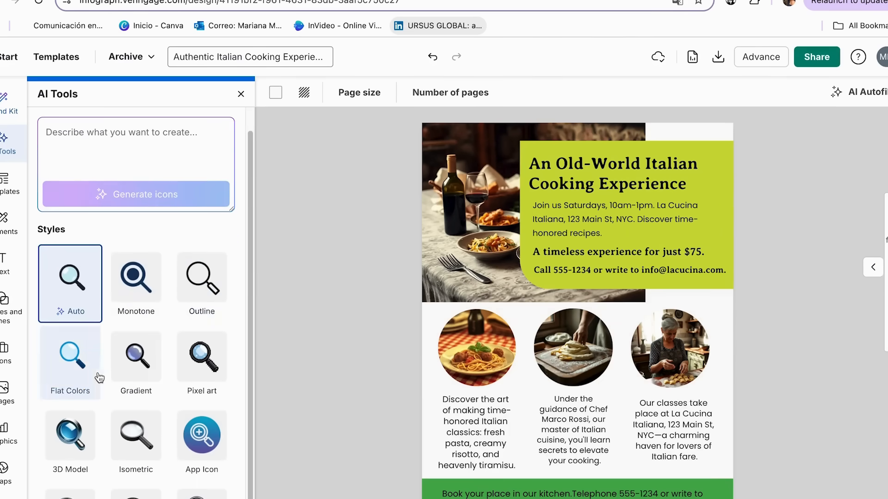
pyautogui.scroll(-3)
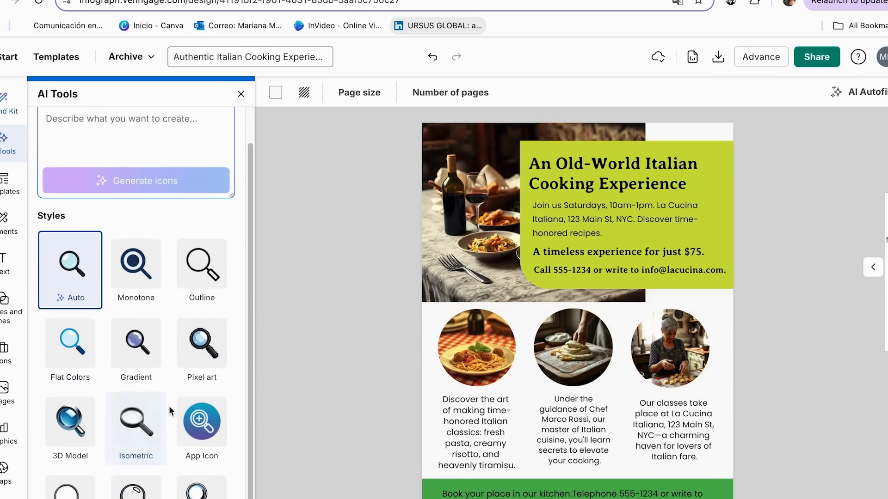
pyautogui.scroll(-3)
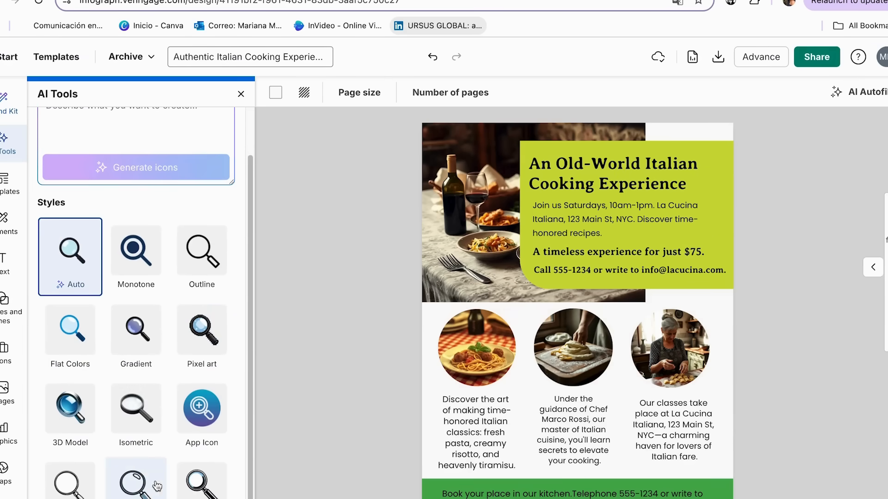
pyautogui.scroll(3)
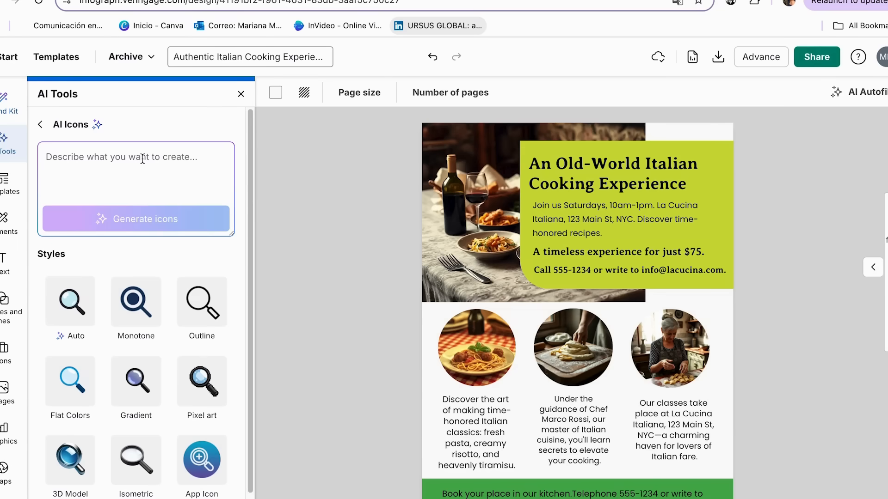
pyautogui.write('Pizza')
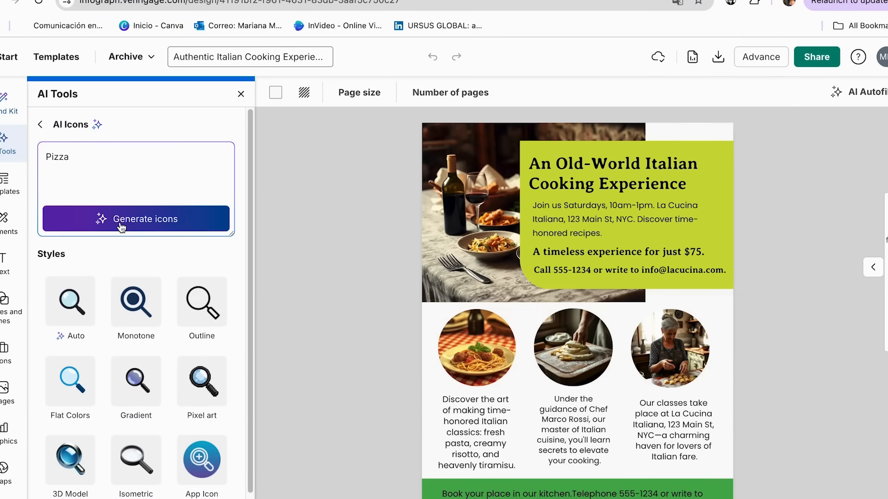
pyautogui.click(135, 219)
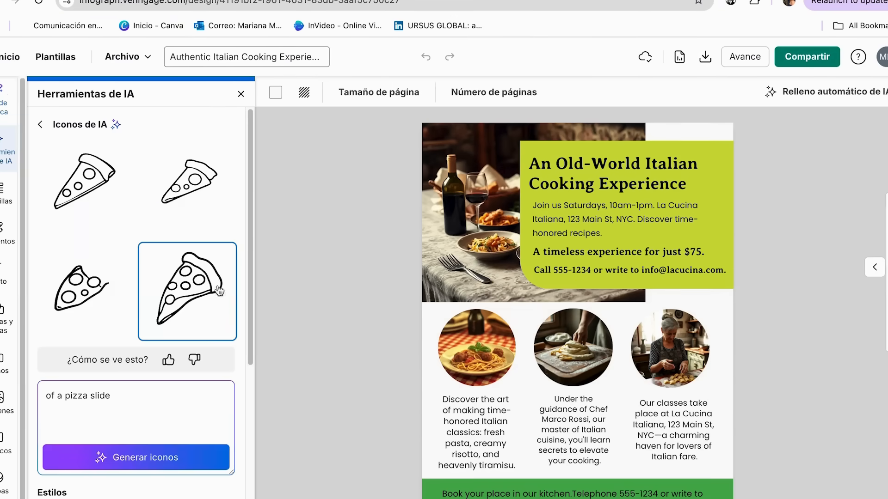
pyautogui.click(187, 291)
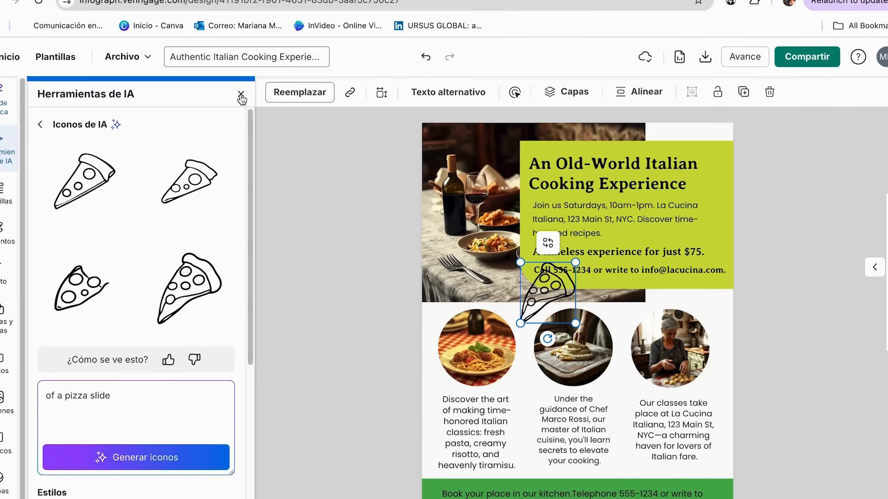
pyautogui.click(241, 94)
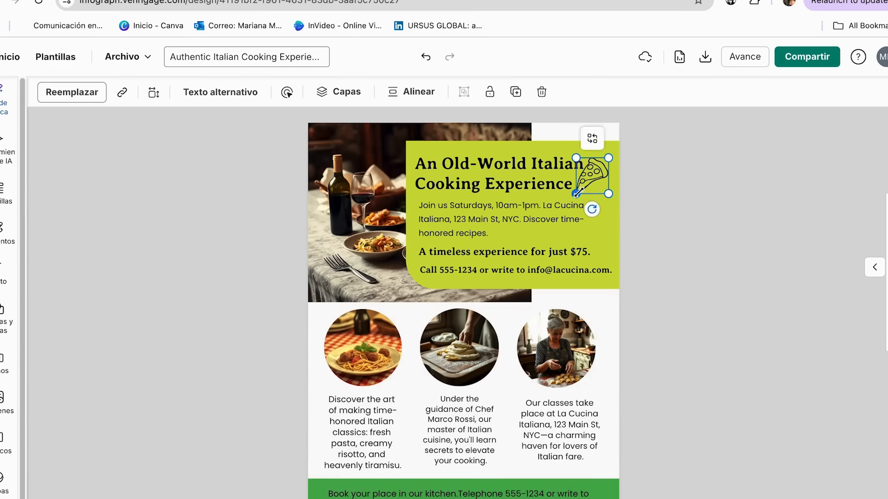
pyautogui.click(644, 181)
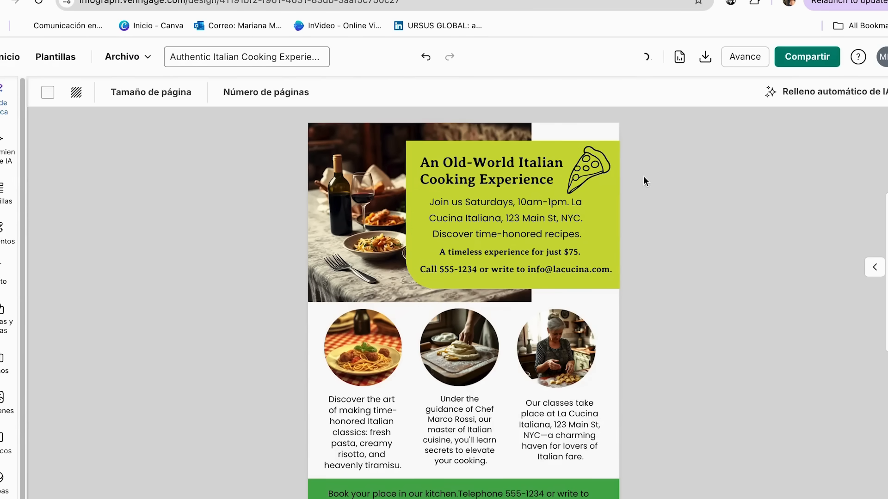
pyautogui.moveTo(648, 235)
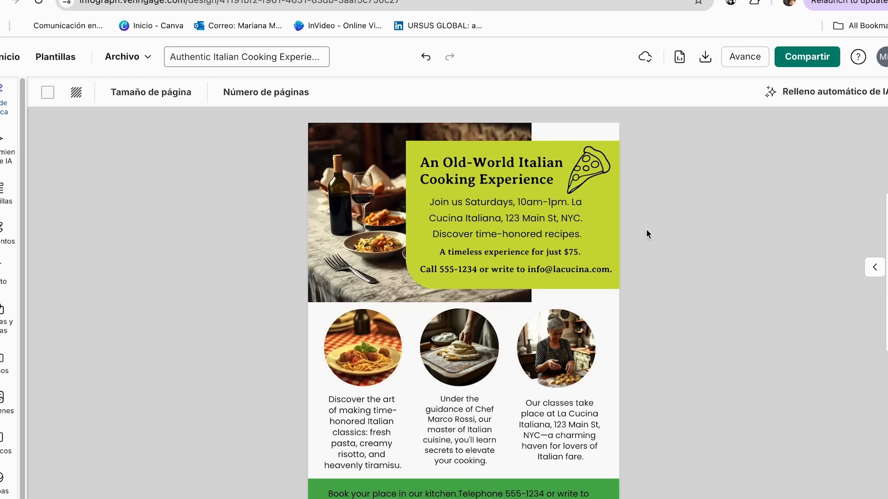
pyautogui.moveTo(610, 188)
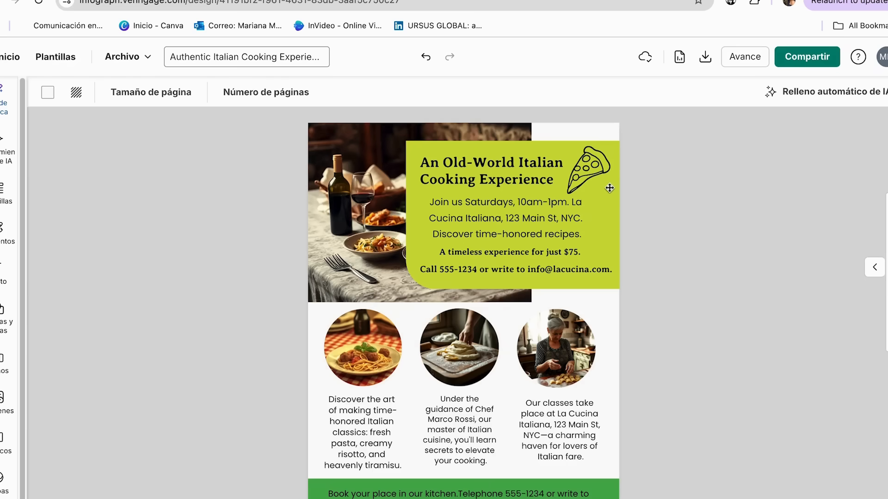
pyautogui.moveTo(590, 237)
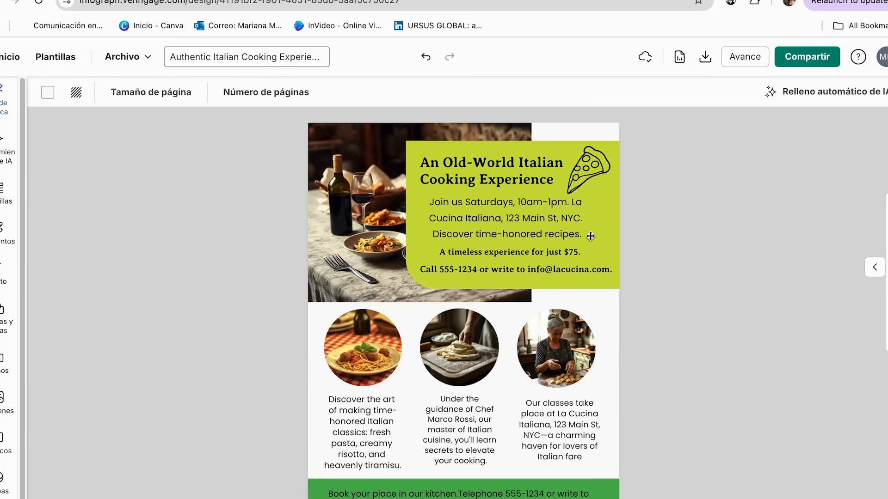
pyautogui.click(8, 138)
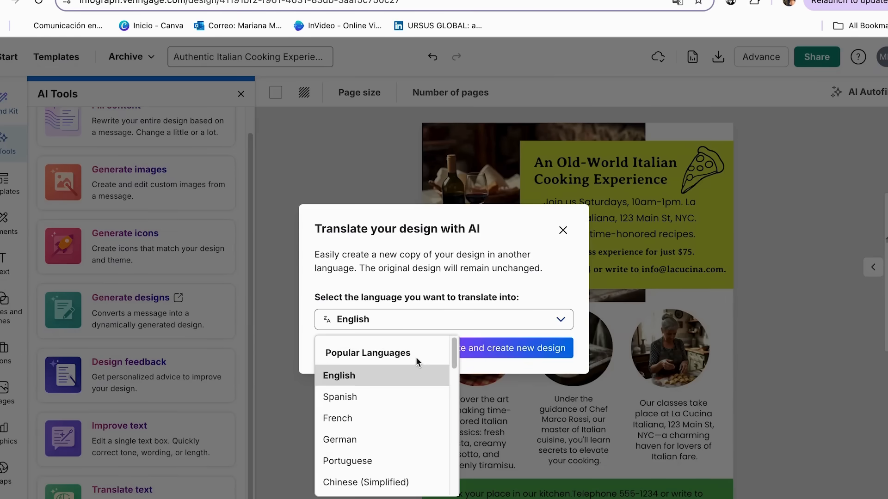
# - Translate the flyer into Spanish as a new design copy
pyautogui.scroll(-3)
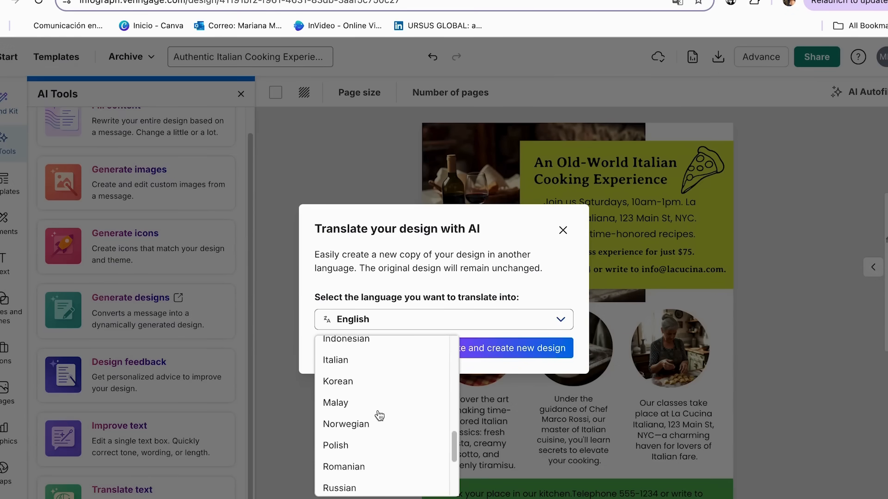
pyautogui.scroll(3)
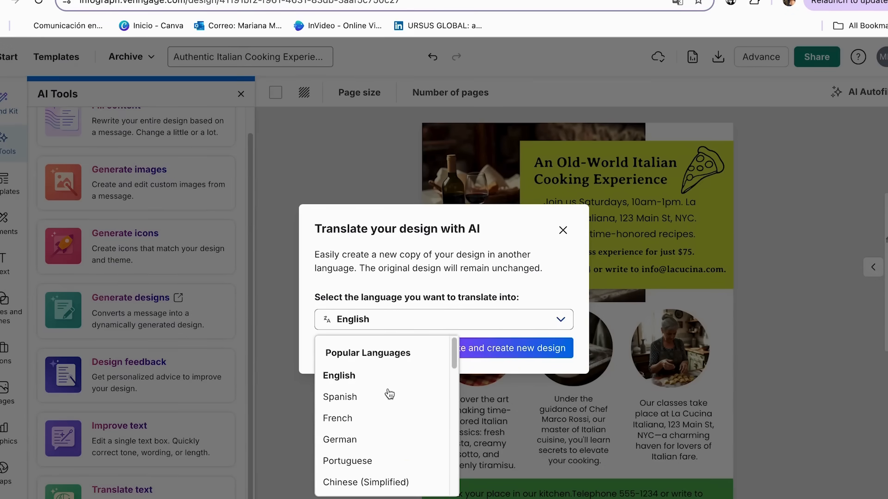
pyautogui.click(340, 397)
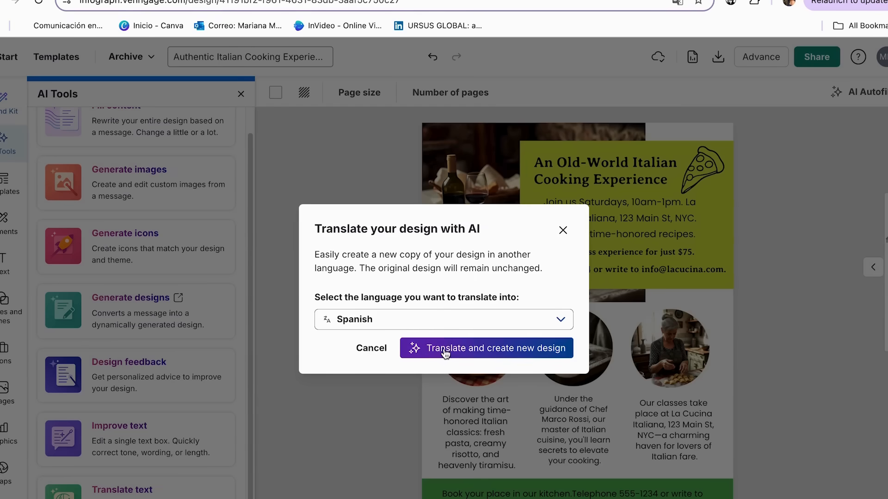
pyautogui.click(486, 348)
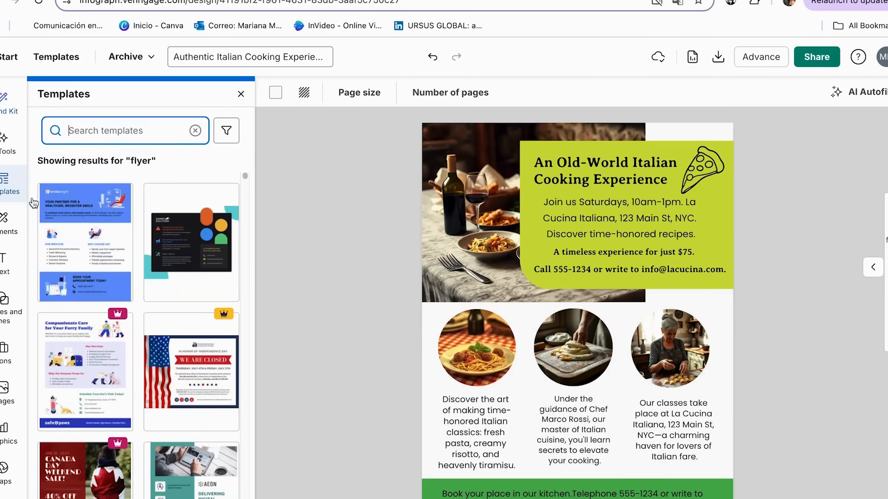
# - Browse the Elements library, then show the Title and Paragraph text styles
pyautogui.click(5, 221)
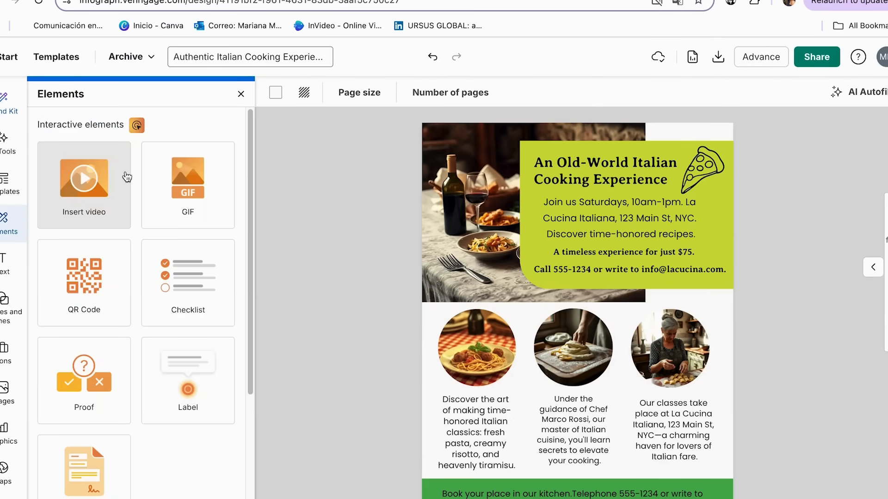
pyautogui.moveTo(88, 359)
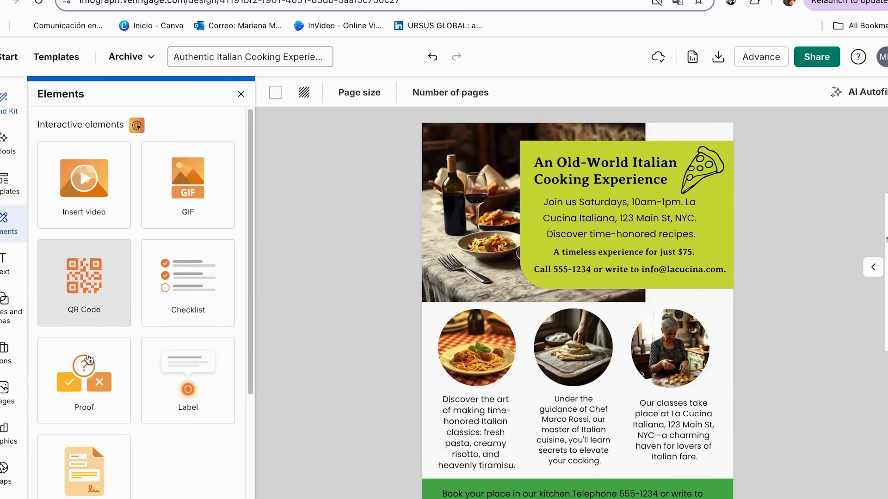
pyautogui.moveTo(60, 282)
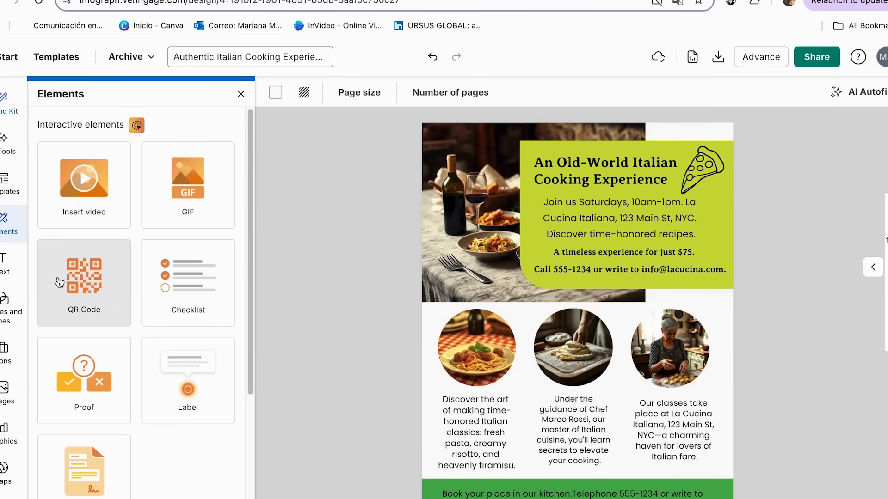
pyautogui.moveTo(108, 267)
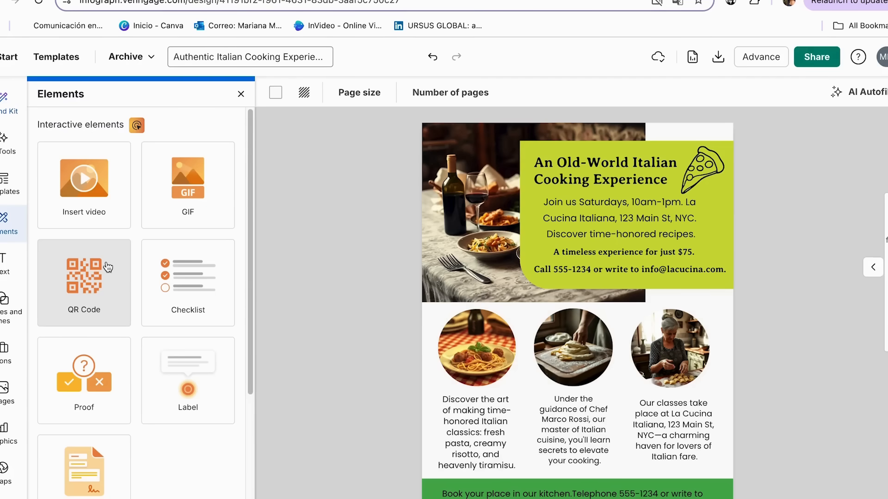
pyautogui.moveTo(187, 374)
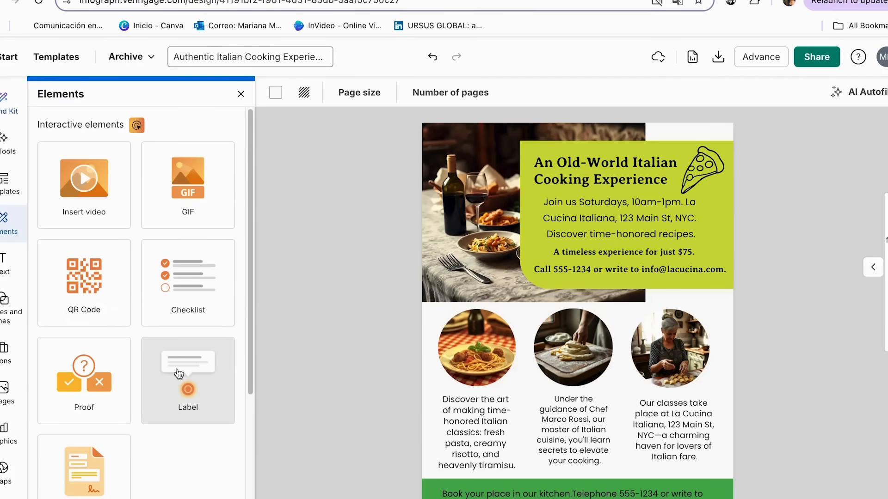
pyautogui.scroll(-3)
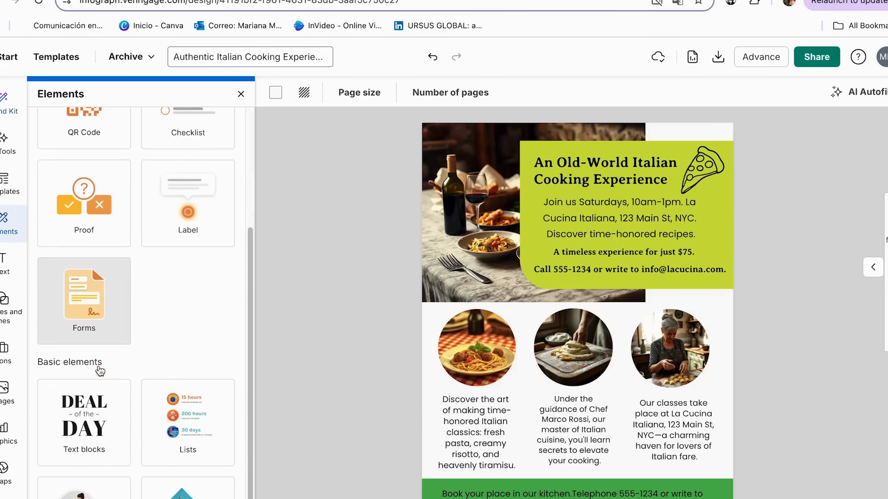
pyautogui.scroll(-3)
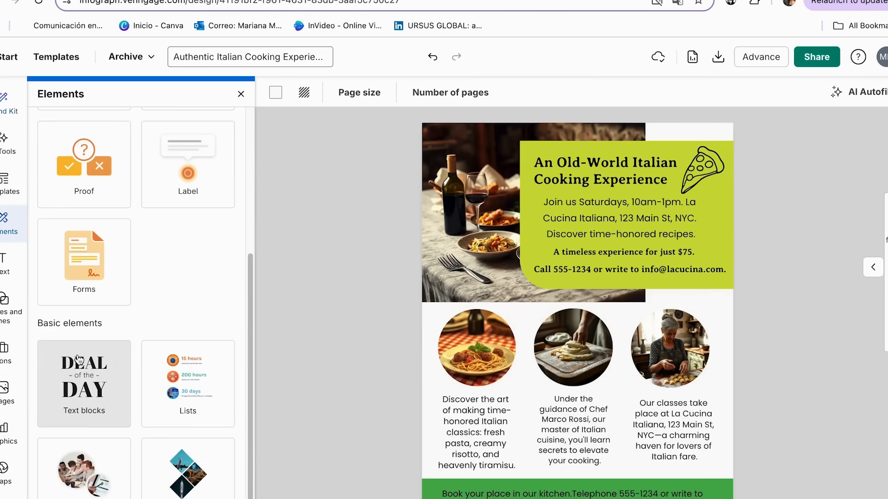
pyautogui.moveTo(79, 487)
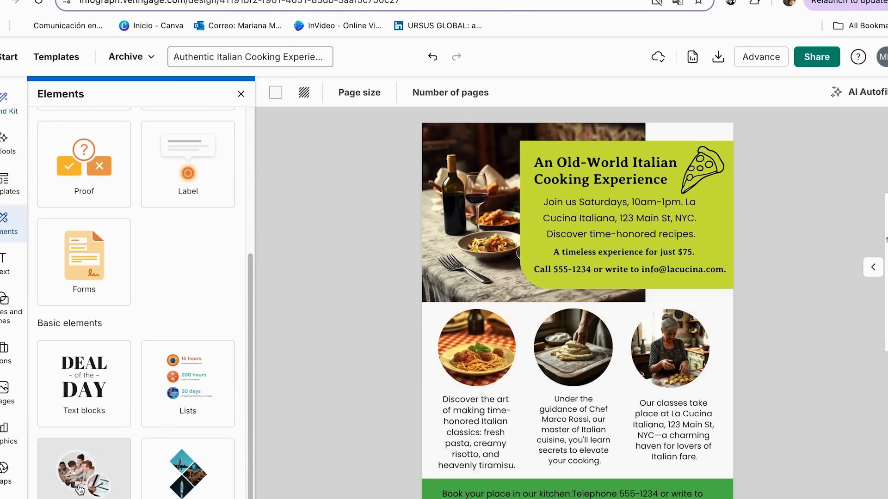
pyautogui.click(5, 263)
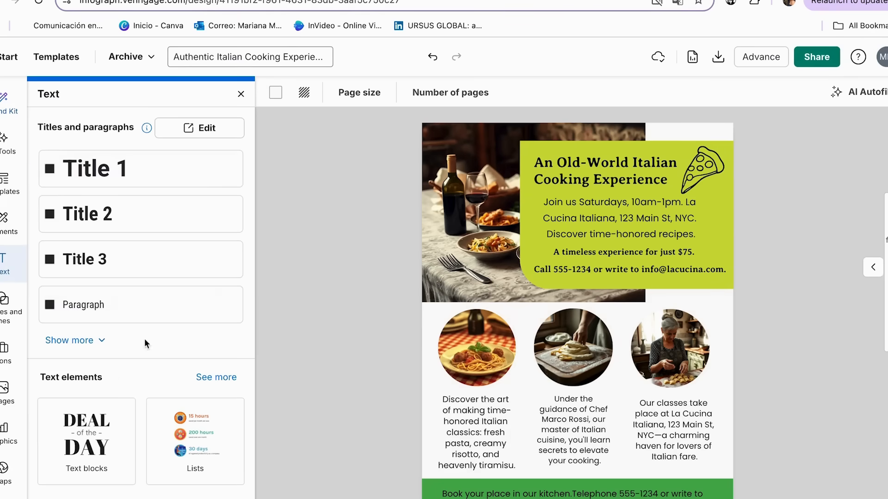
pyautogui.moveTo(25, 383)
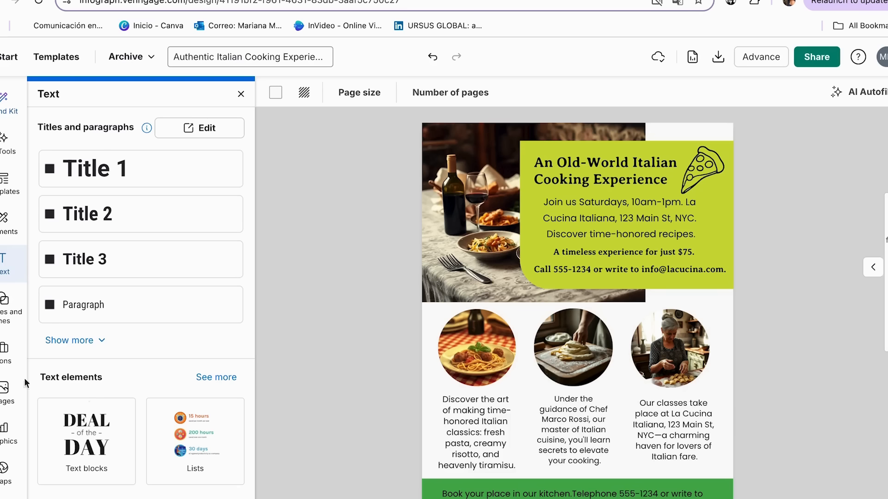
# - Browse the Shapes, Icons and Charts libraries in the sidebar
pyautogui.click(7, 354)
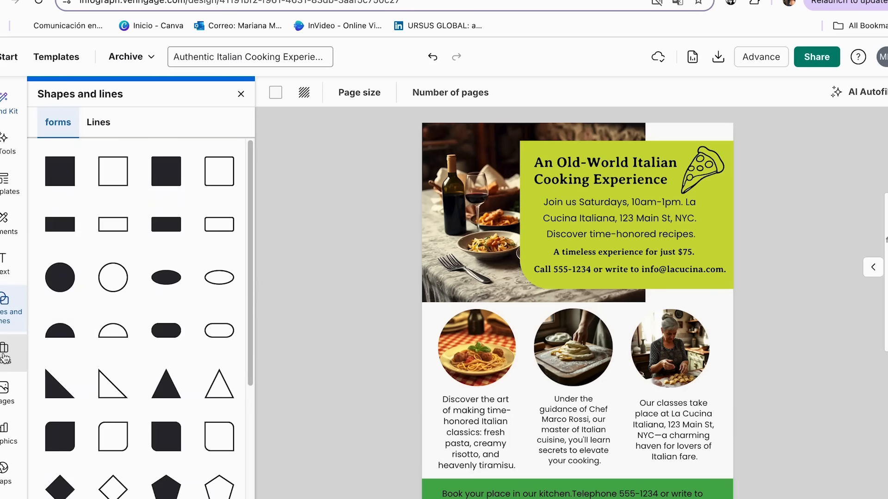
pyautogui.click(6, 353)
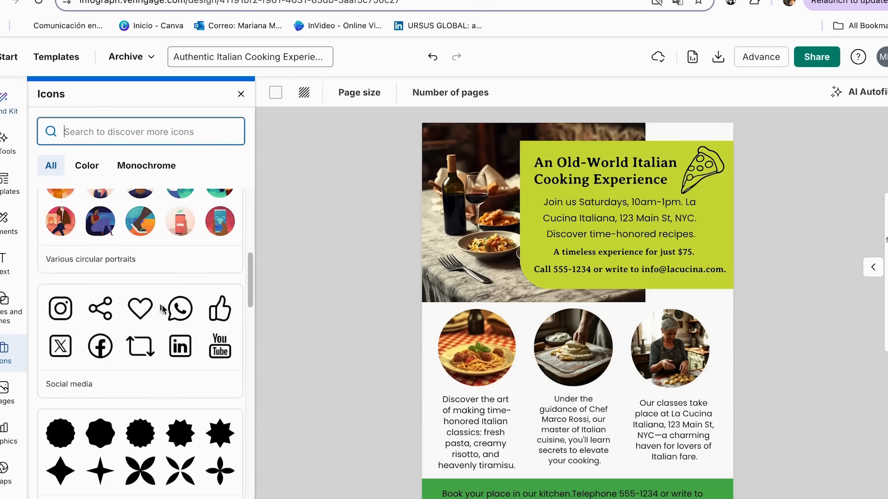
pyautogui.moveTo(108, 357)
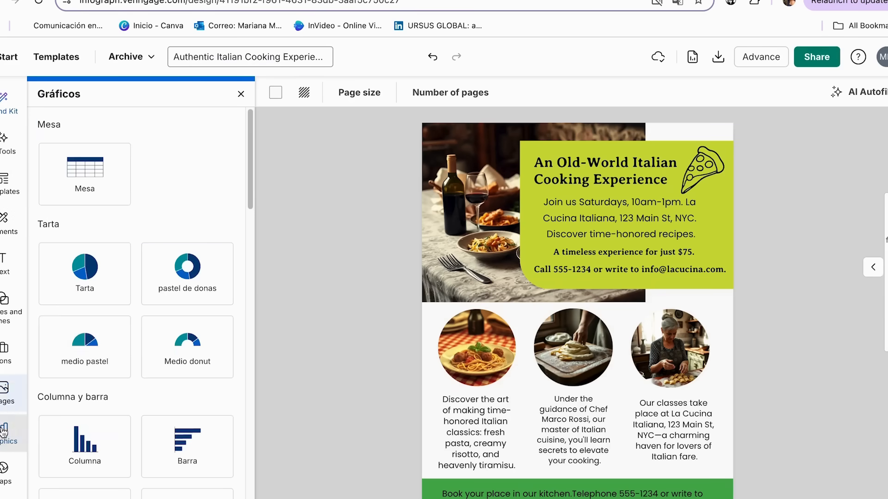
pyautogui.click(5, 431)
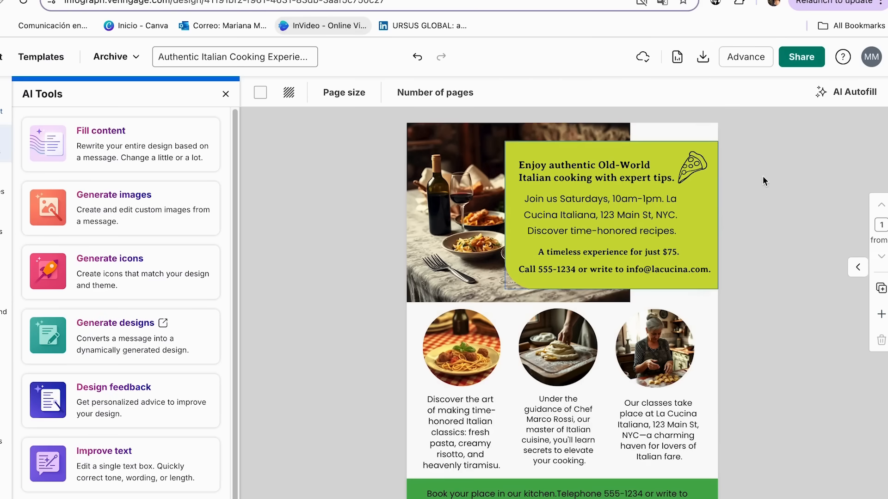
pyautogui.moveTo(801, 56)
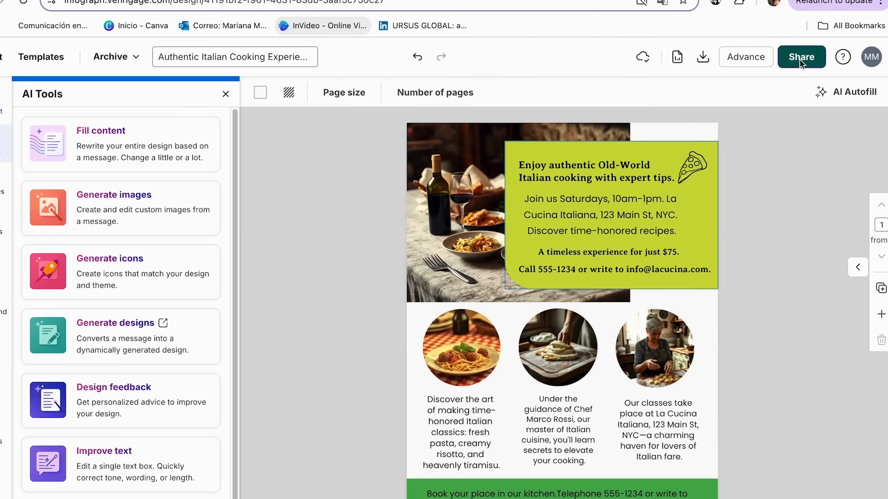
# - Open the Share menu to reach the flyer's PDF download options
pyautogui.click(800, 57)
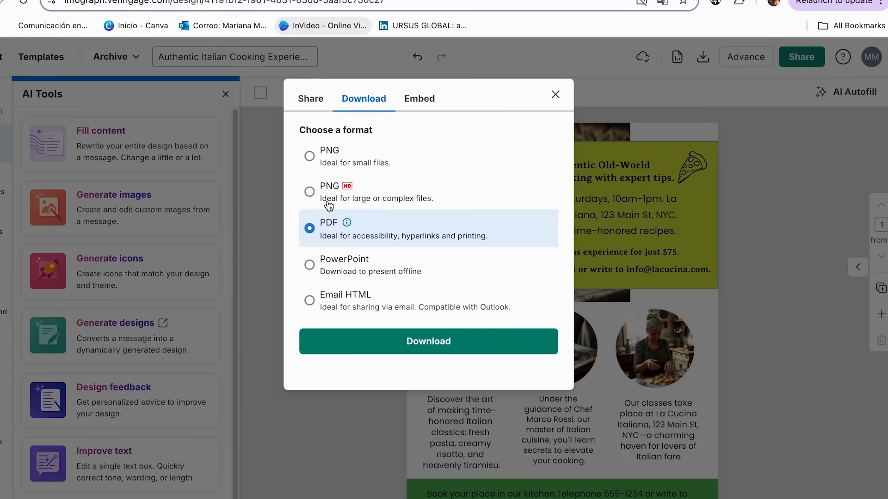
pyautogui.moveTo(399, 168)
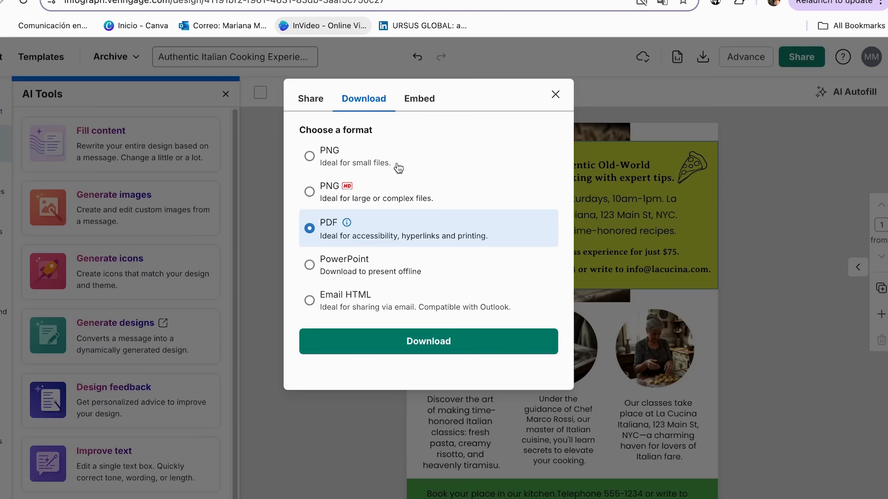
pyautogui.moveTo(428, 341)
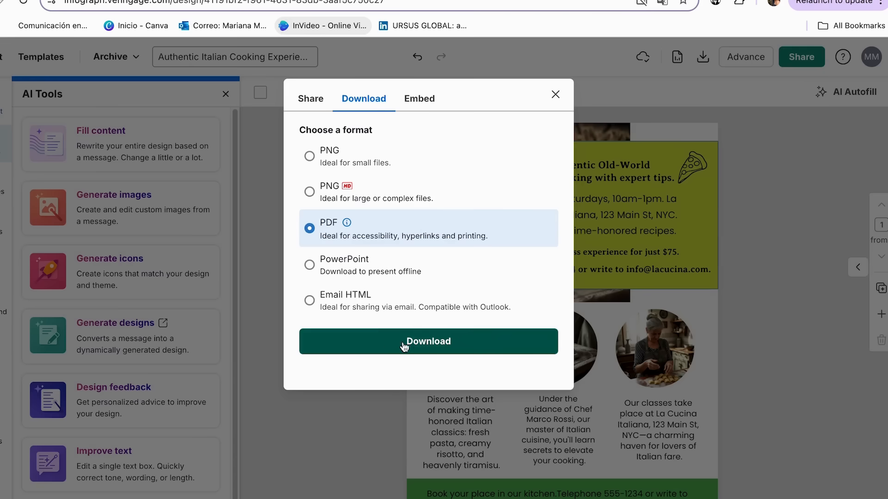